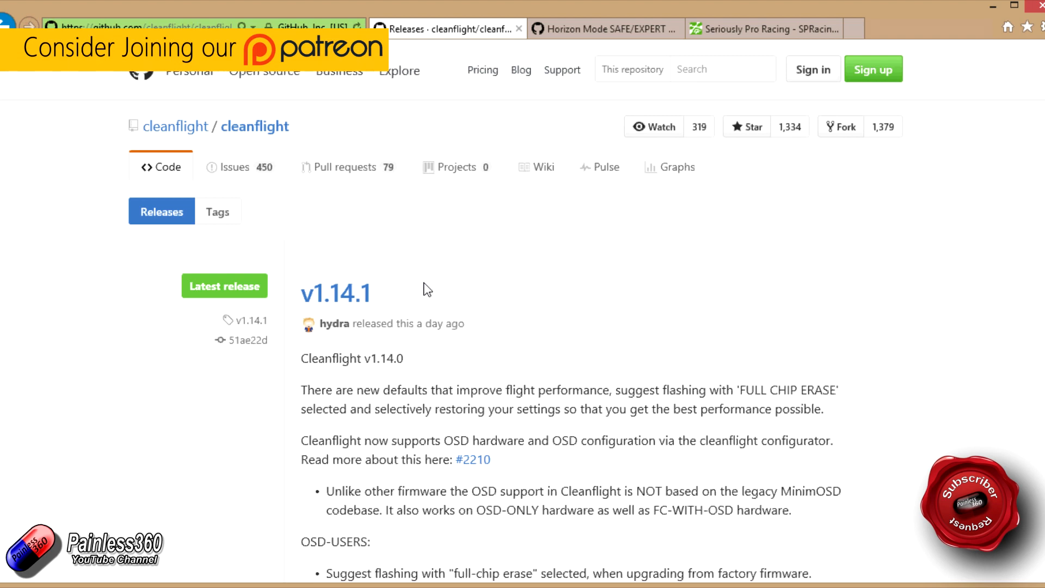
pyautogui.moveTo(336, 292)
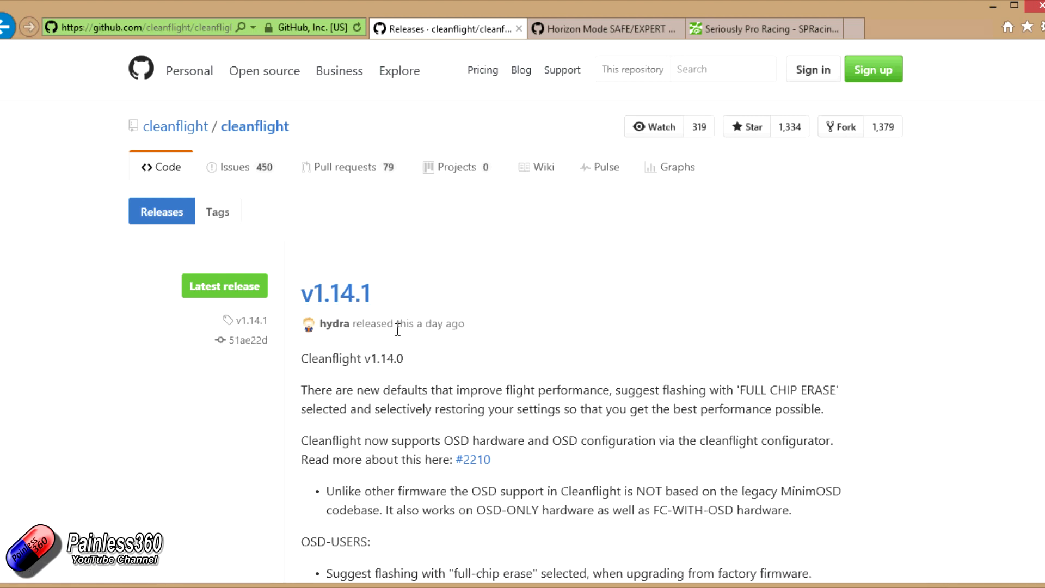
pyautogui.moveTo(621, 298)
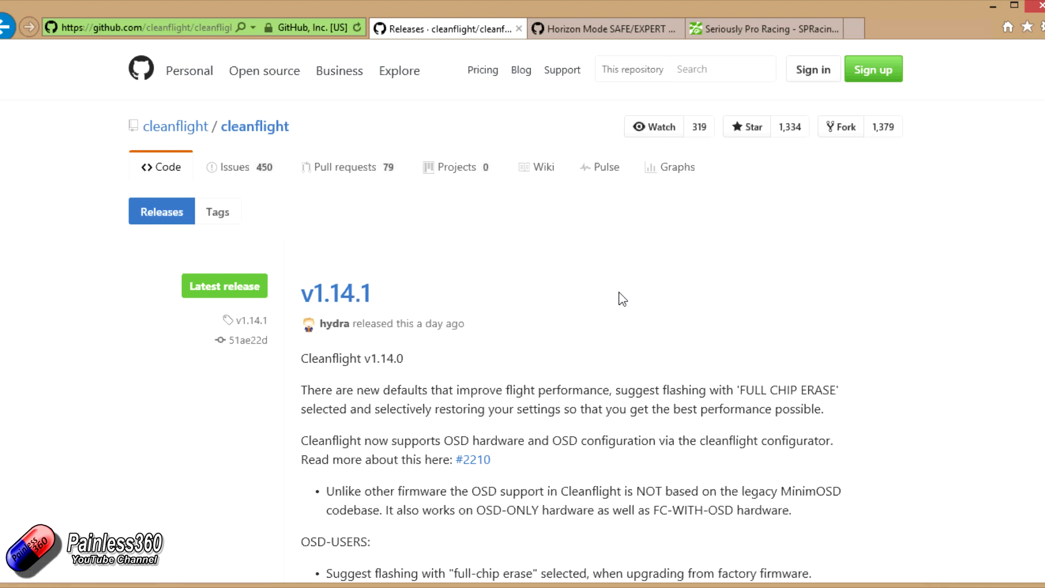
pyautogui.moveTo(336, 293)
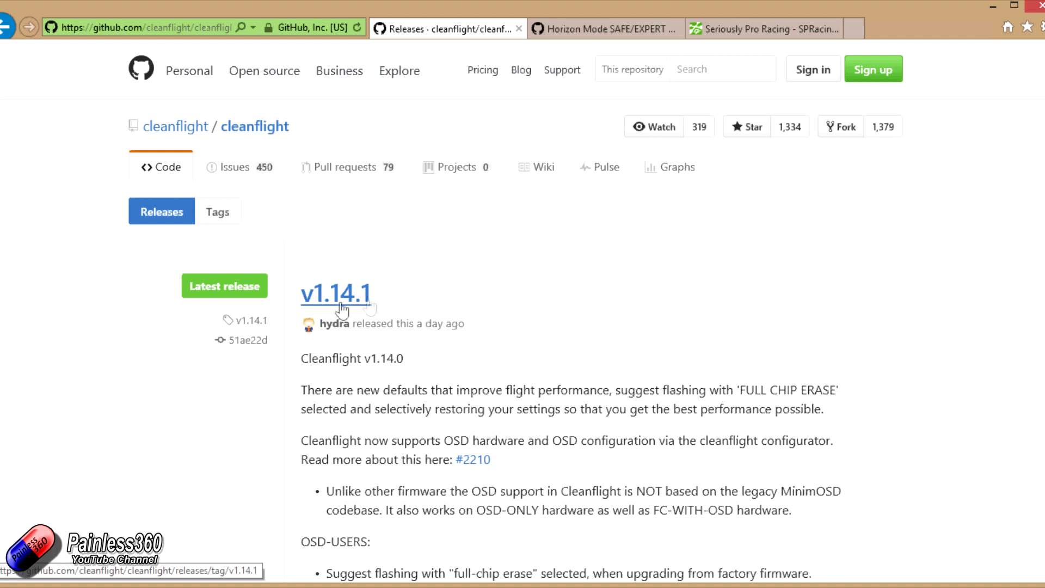
pyautogui.moveTo(313, 308)
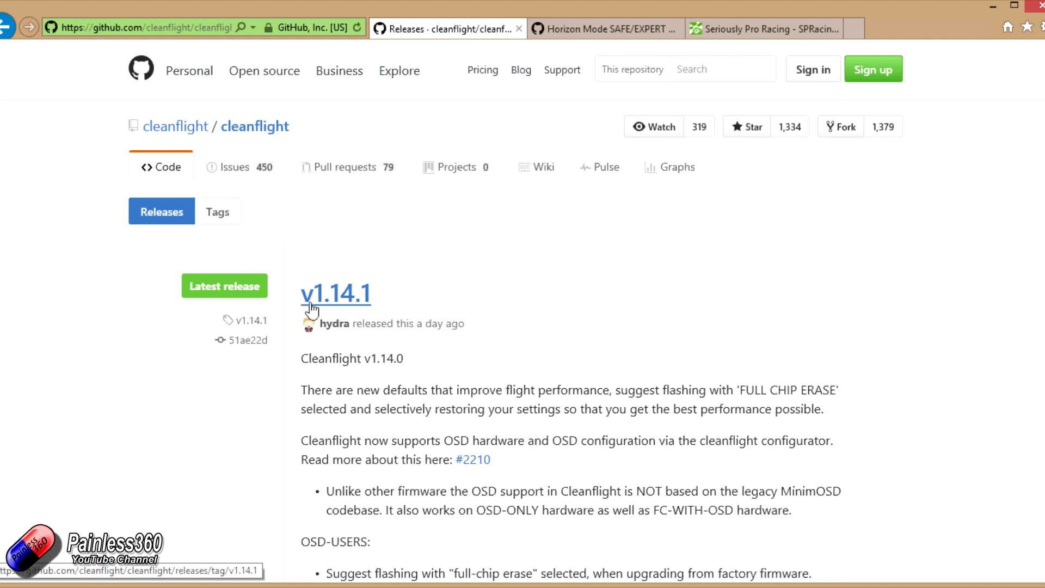
pyautogui.moveTo(347, 307)
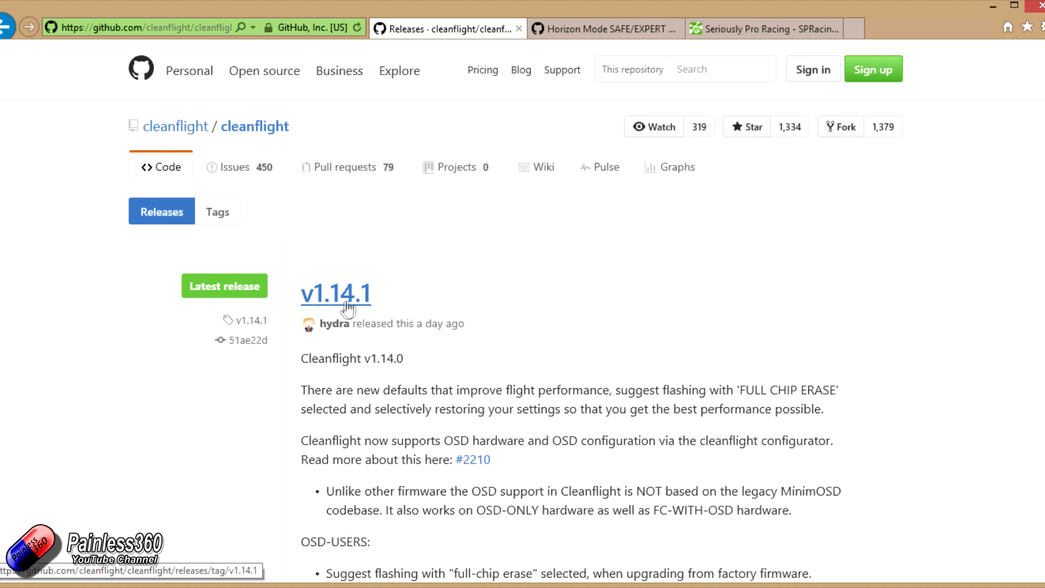
pyautogui.moveTo(416, 304)
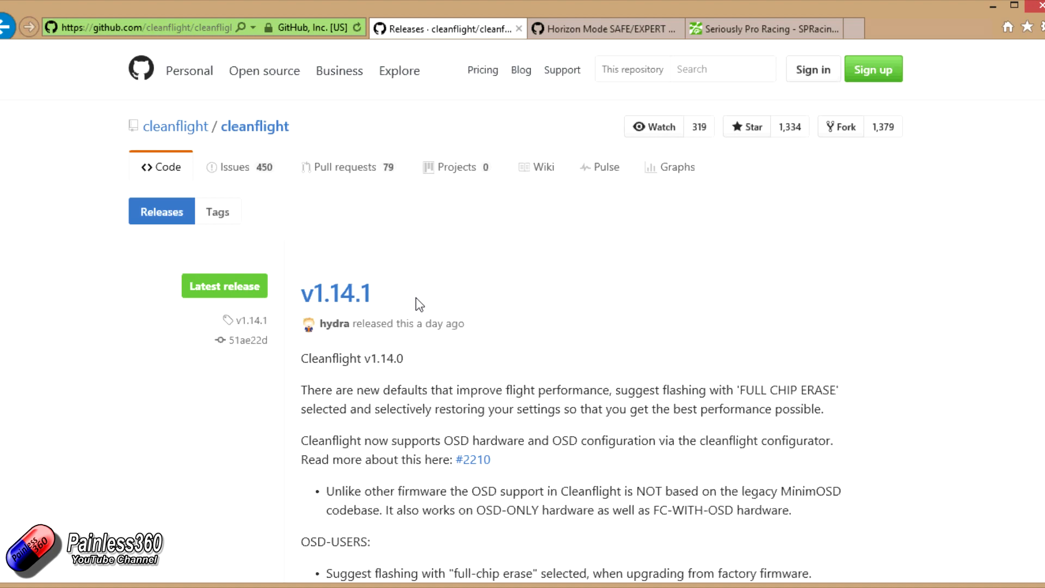
pyautogui.moveTo(616, 351)
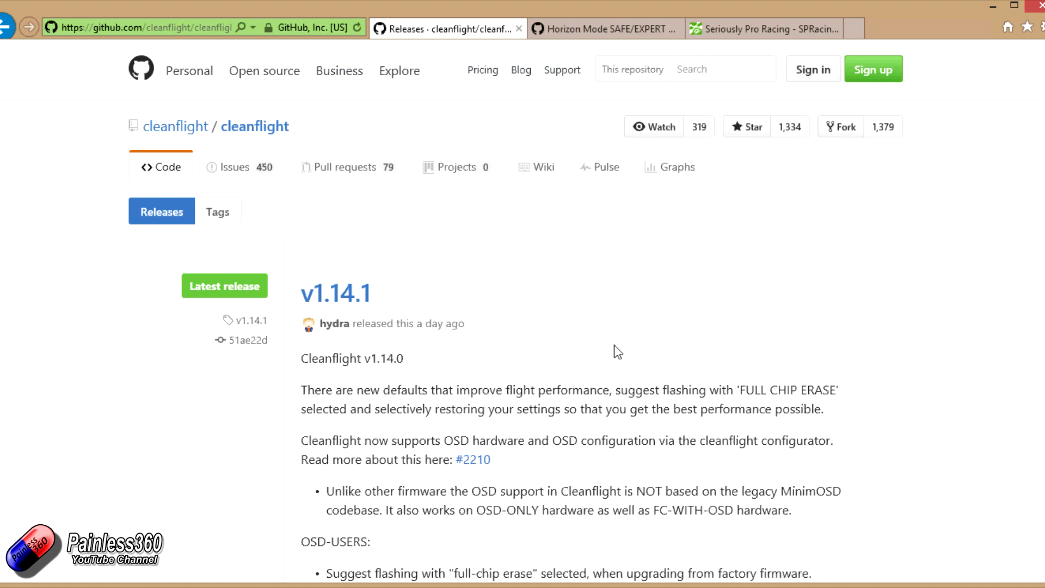
# Scroll the v1.14.1 release notes to the FC Changes list and the 'Updated horizon mode, see docs.' bullet.
pyautogui.scroll(-3)
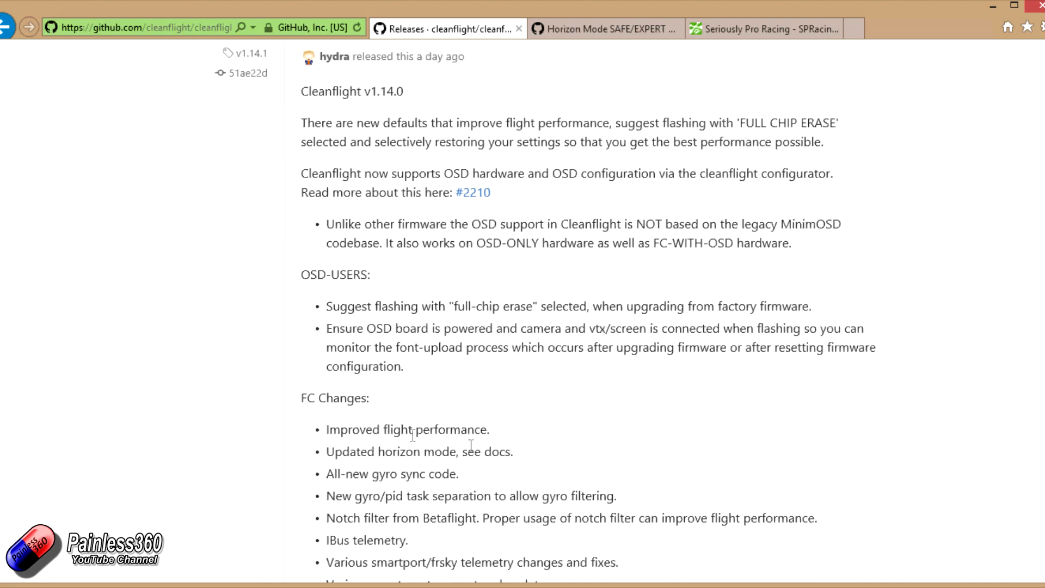
pyautogui.scroll(3)
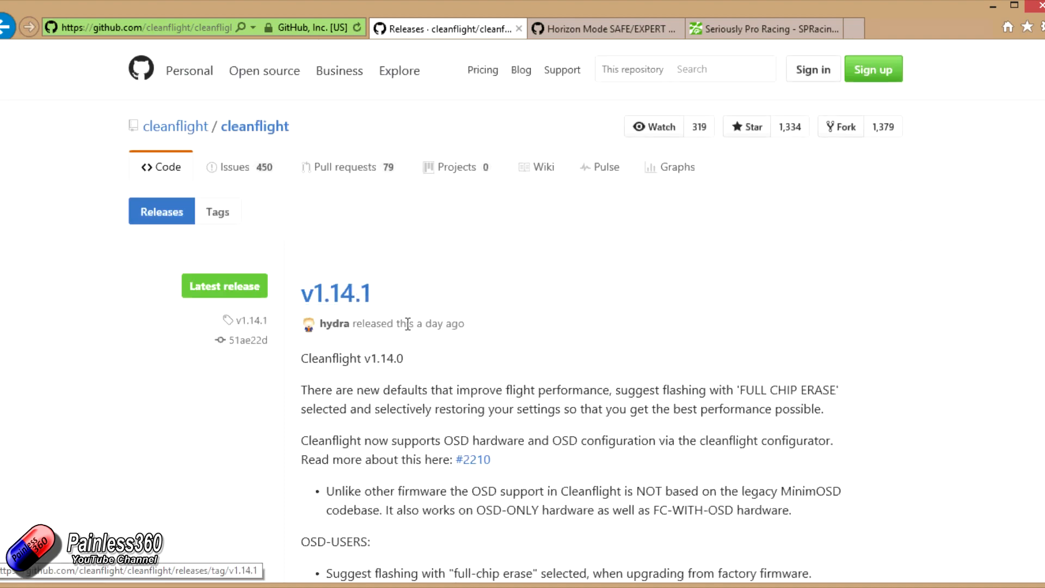
pyautogui.scroll(-3)
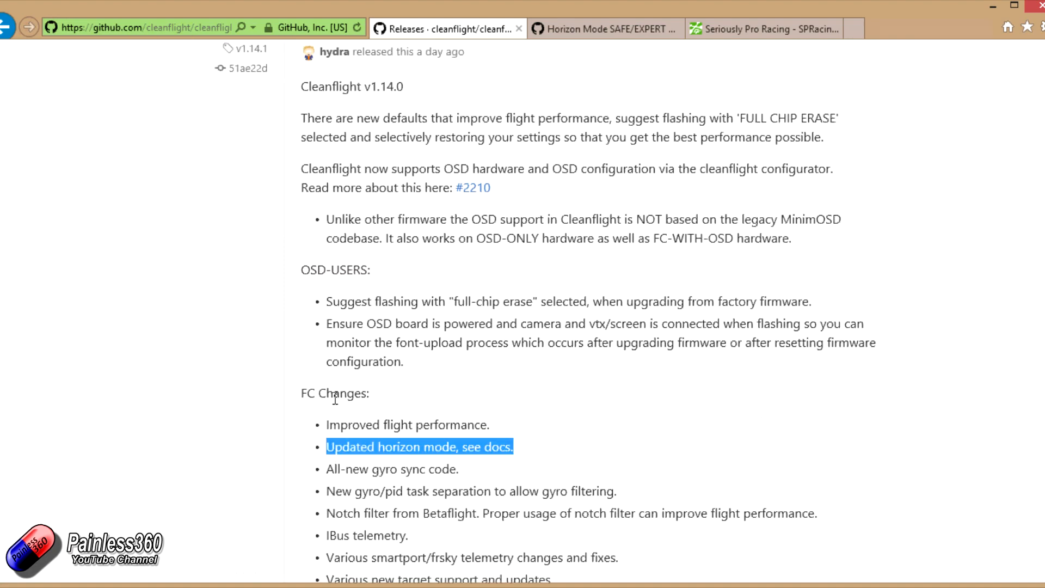
pyautogui.moveTo(603, 28)
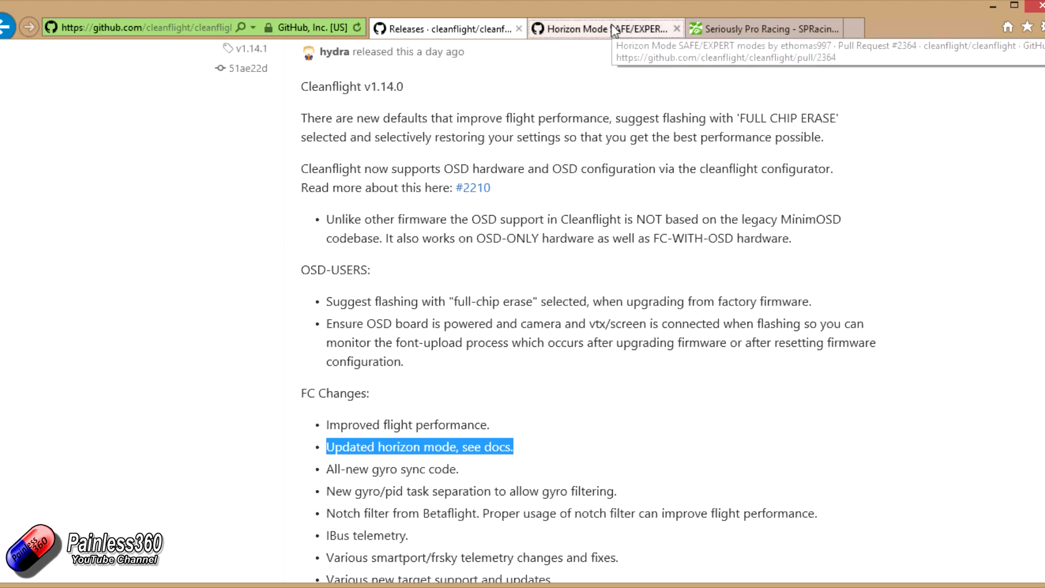
# Look over the Horizon Mode SAFE/EXPERT pull request #2364, then the SP Racing F3 OSD/PDB page.
pyautogui.click(600, 29)
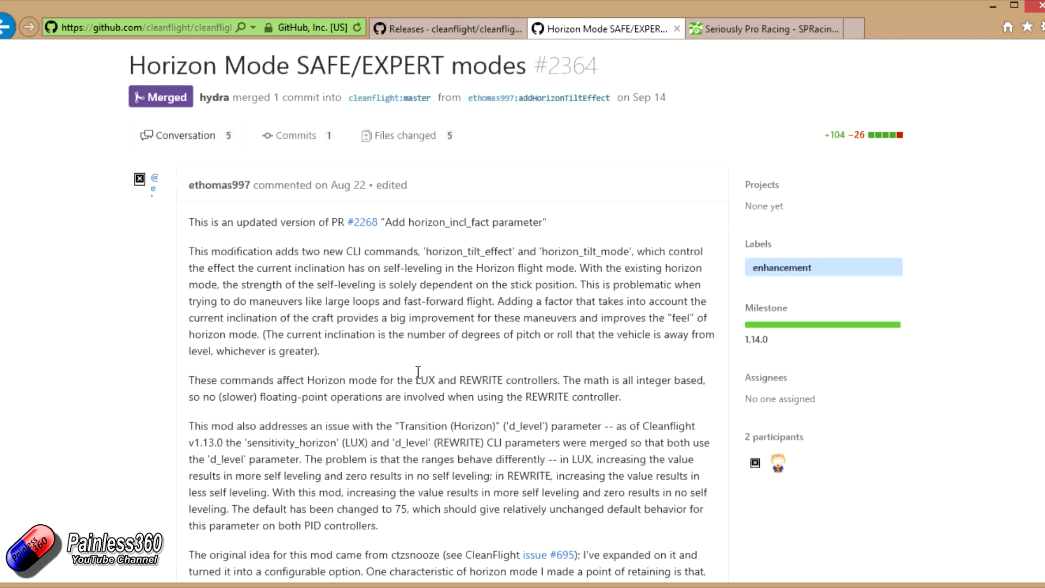
pyautogui.scroll(3)
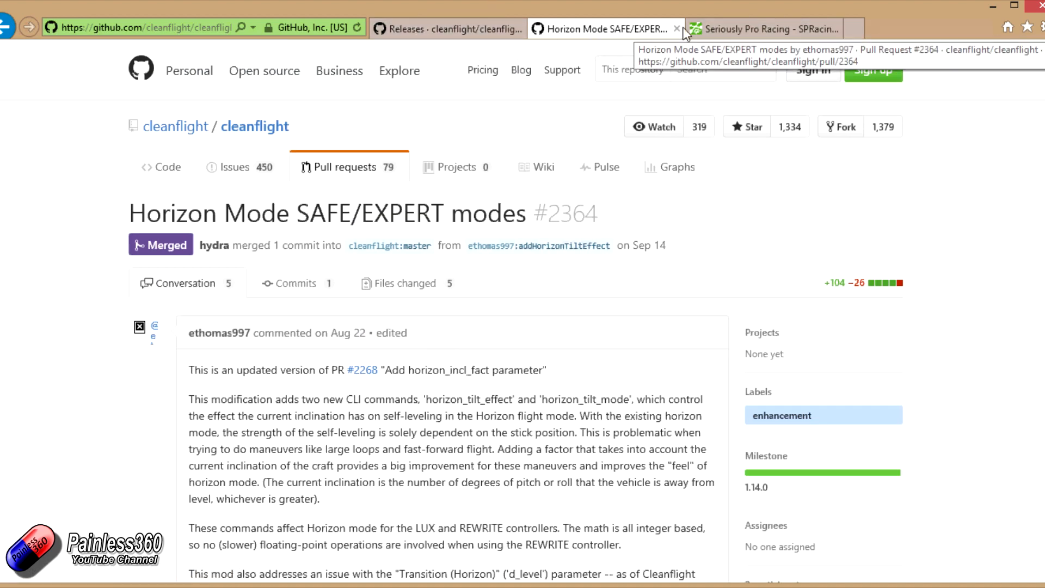
pyautogui.click(763, 28)
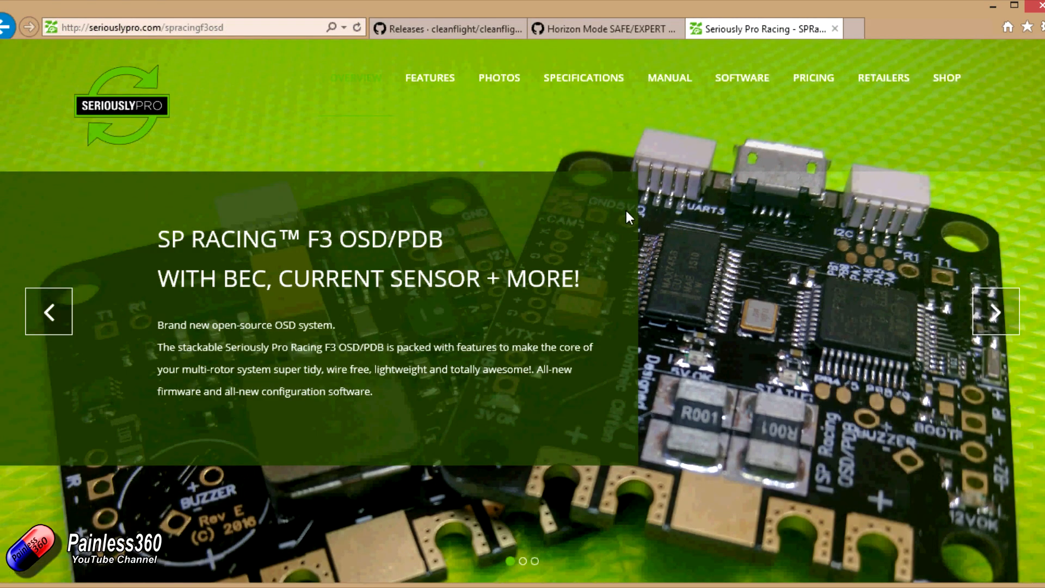
pyautogui.moveTo(426, 46)
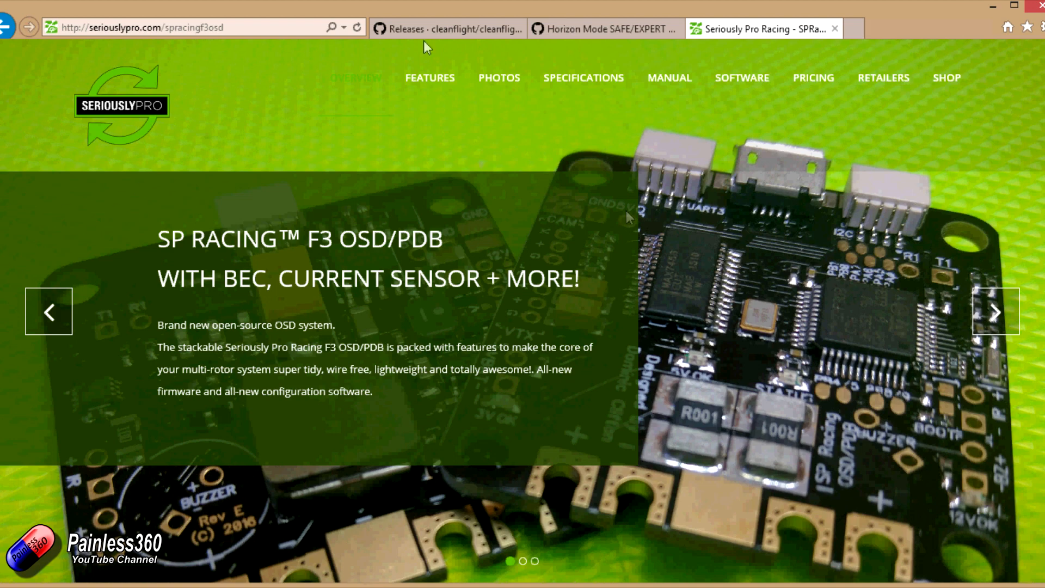
# Flip between the Cleanflight release notes and the SP Racing F3 OSD/PDB page, ending on the notes.
pyautogui.click(446, 28)
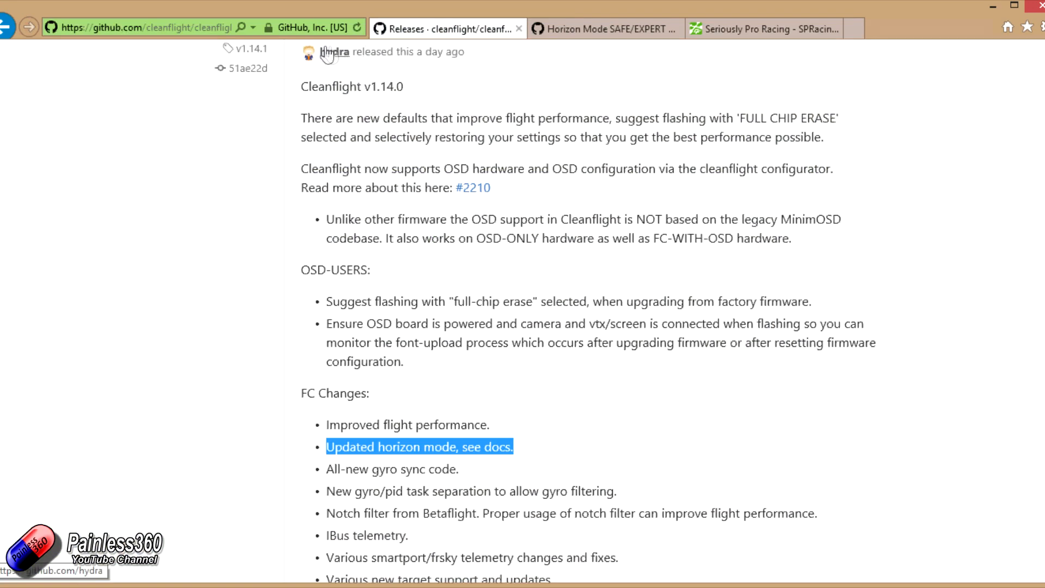
pyautogui.scroll(3)
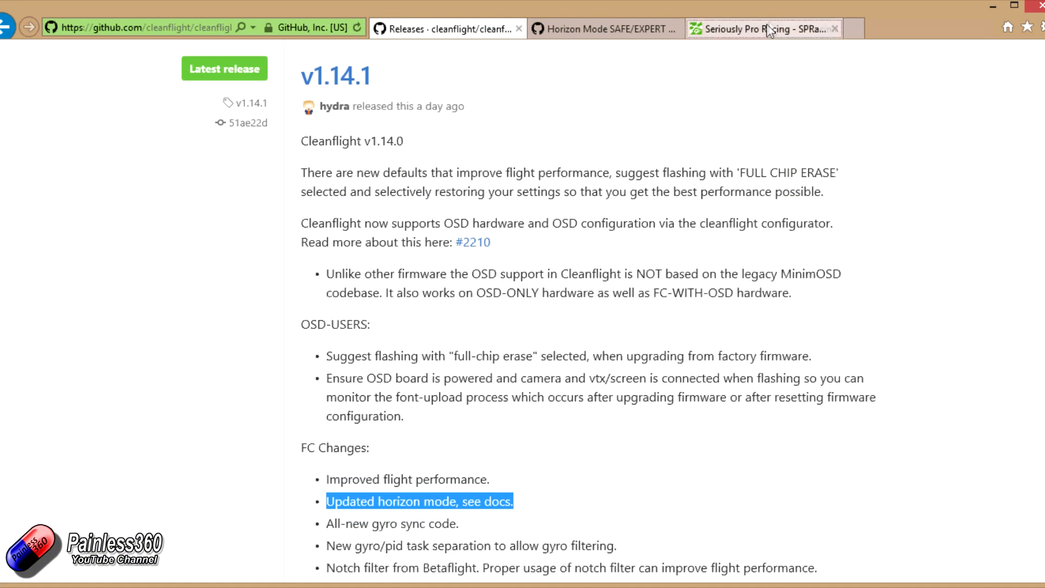
pyautogui.click(762, 28)
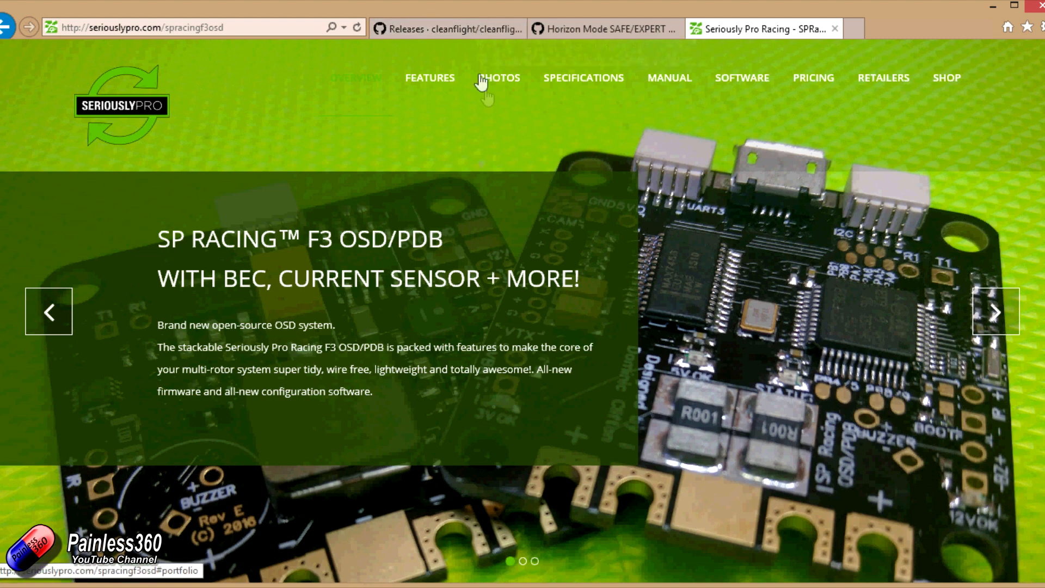
pyautogui.click(446, 29)
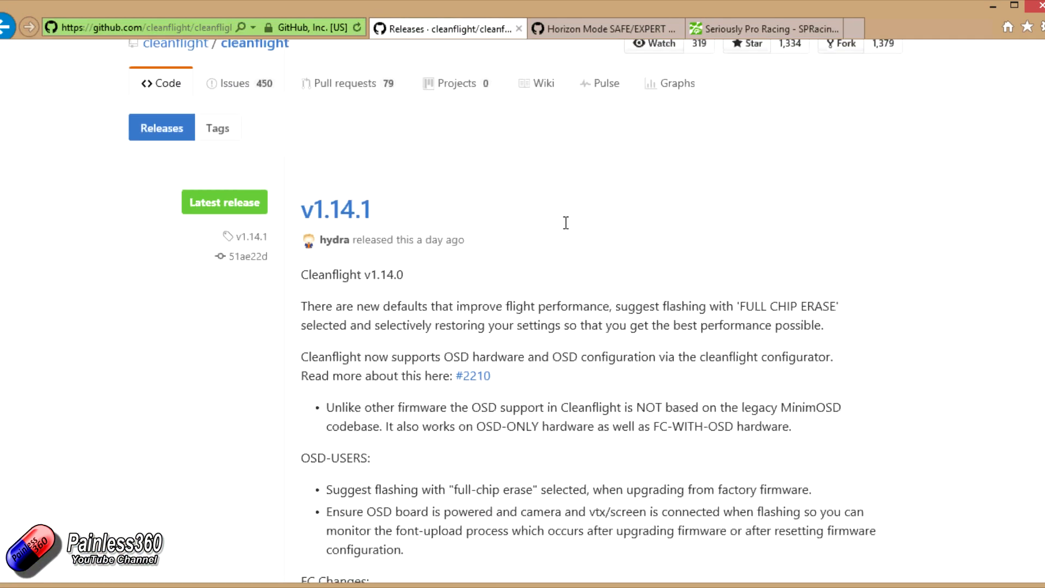
pyautogui.moveTo(563, 233)
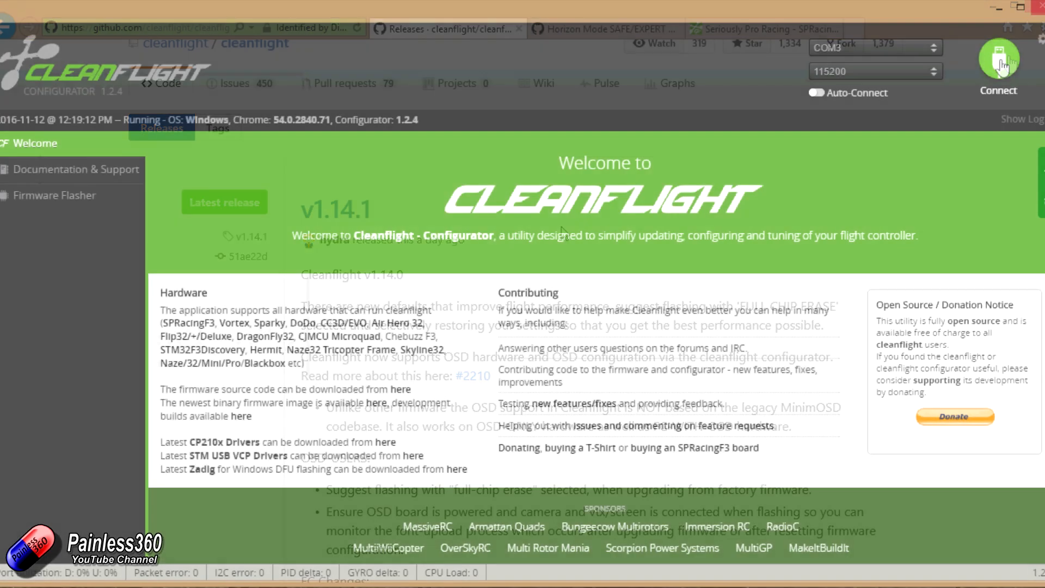
# Connect to the flight controller, review Configuration down to Other Features, then go to Receiver.
pyautogui.click(998, 58)
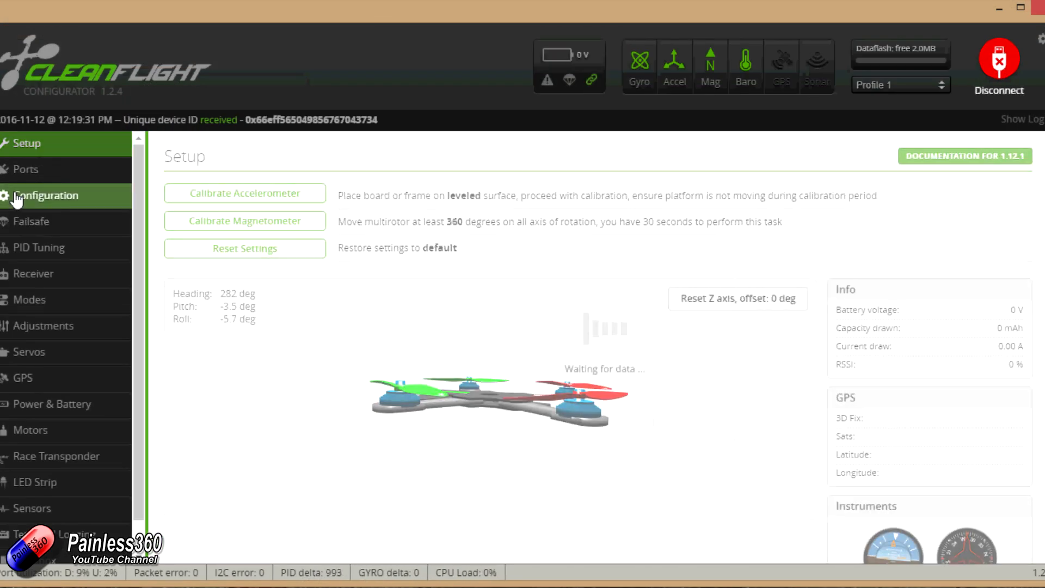
pyautogui.click(45, 195)
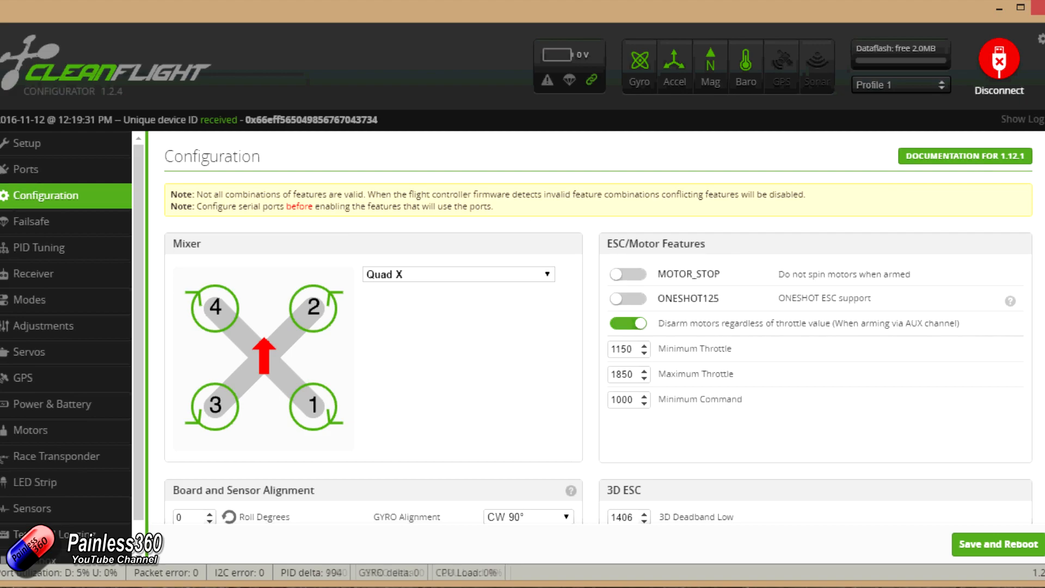
pyautogui.scroll(-3)
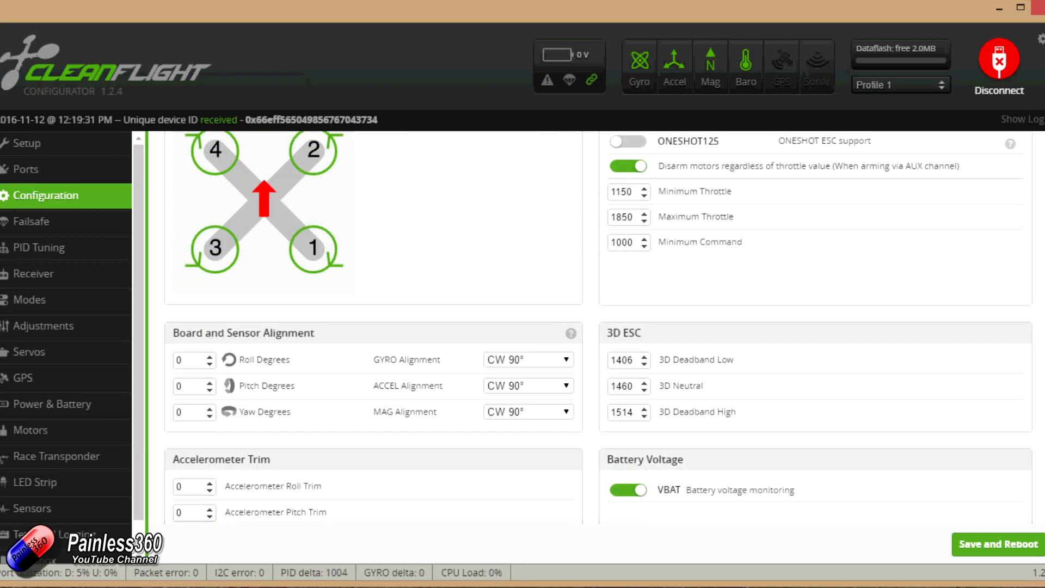
pyautogui.scroll(-3)
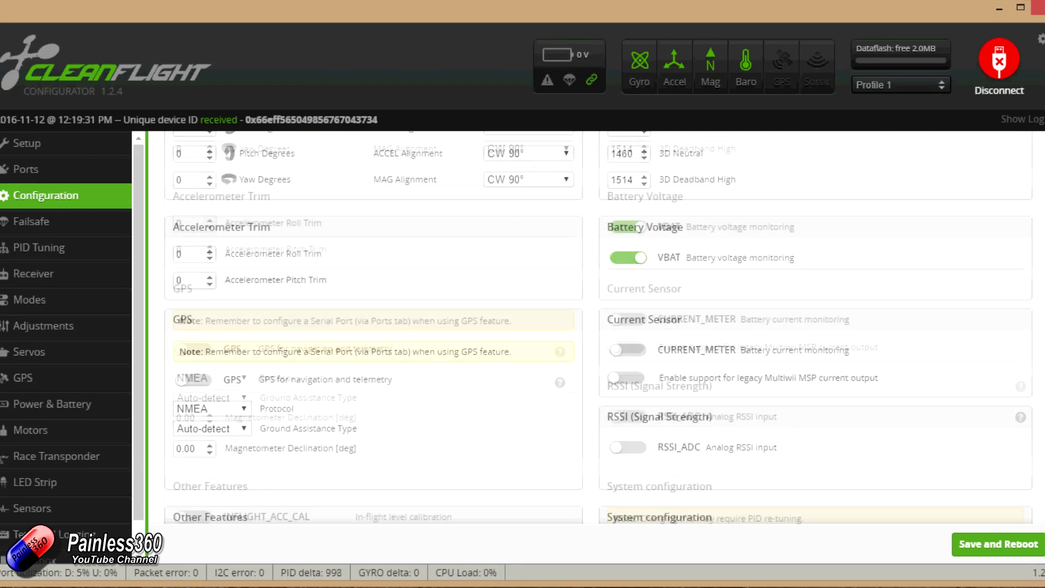
pyautogui.scroll(-3)
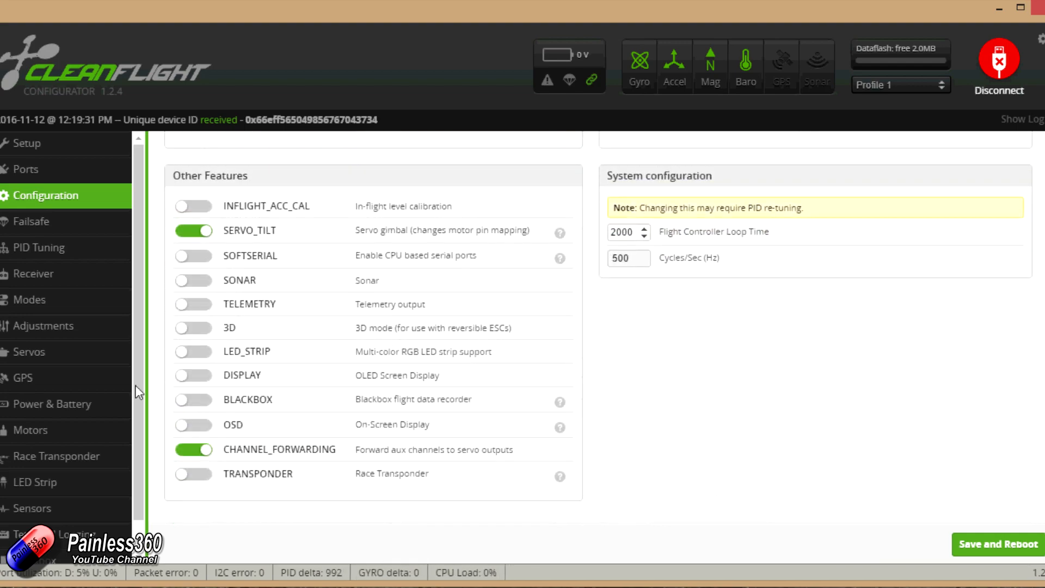
pyautogui.click(33, 273)
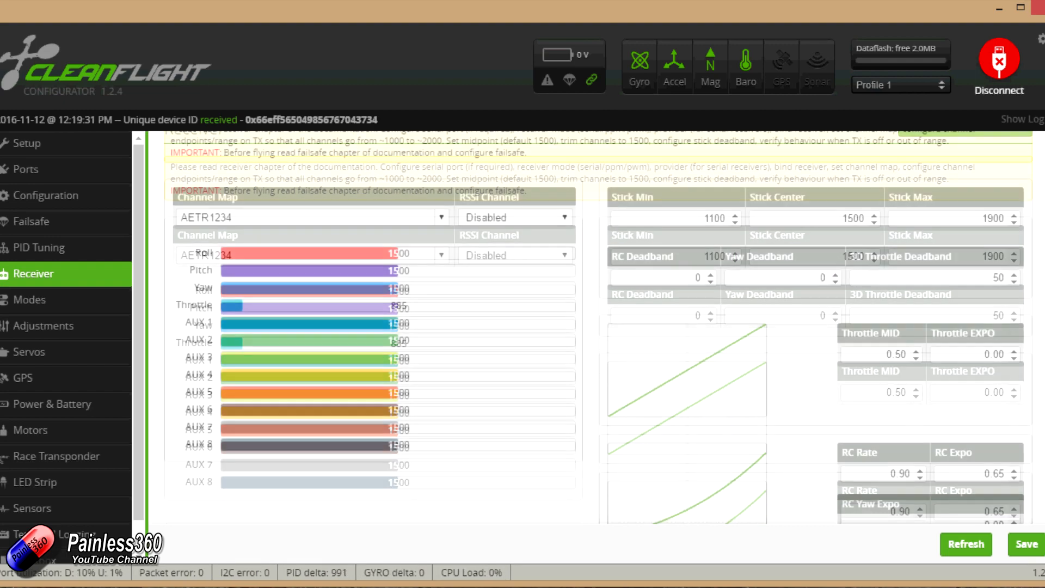
# Scroll the Receiver settings down to the Receiver Mode and Serial Receiver Provider choices.
pyautogui.scroll(-3)
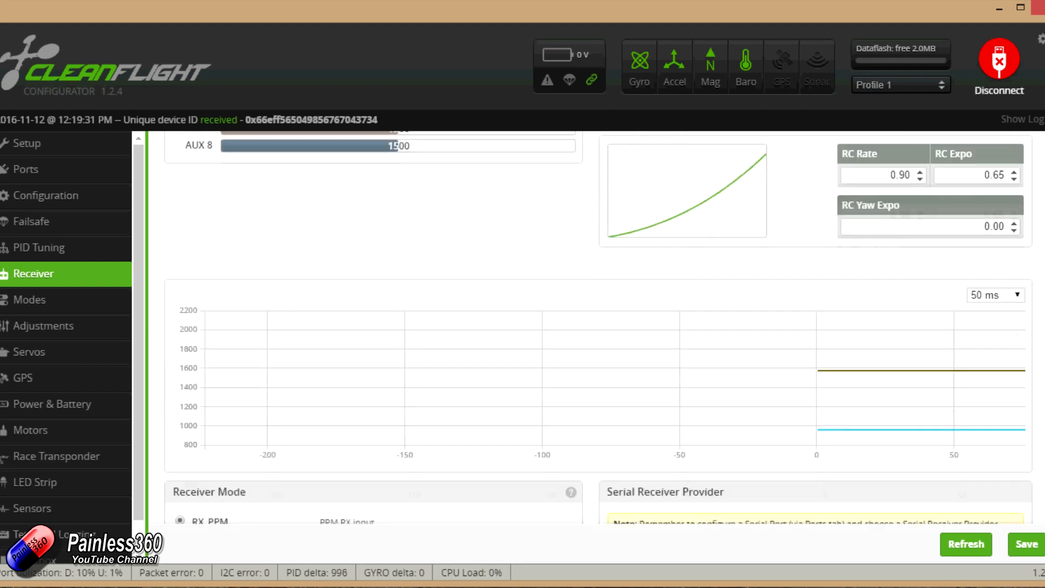
pyautogui.scroll(-3)
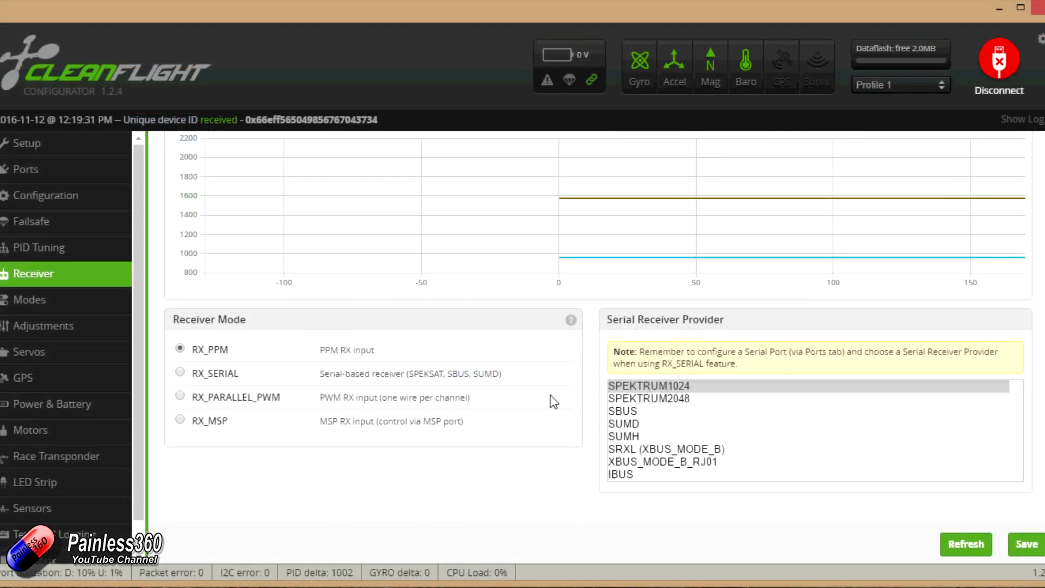
# Scroll through Configuration again, then show Power & Battery with its firmware-upgrade-required notice.
pyautogui.click(47, 195)
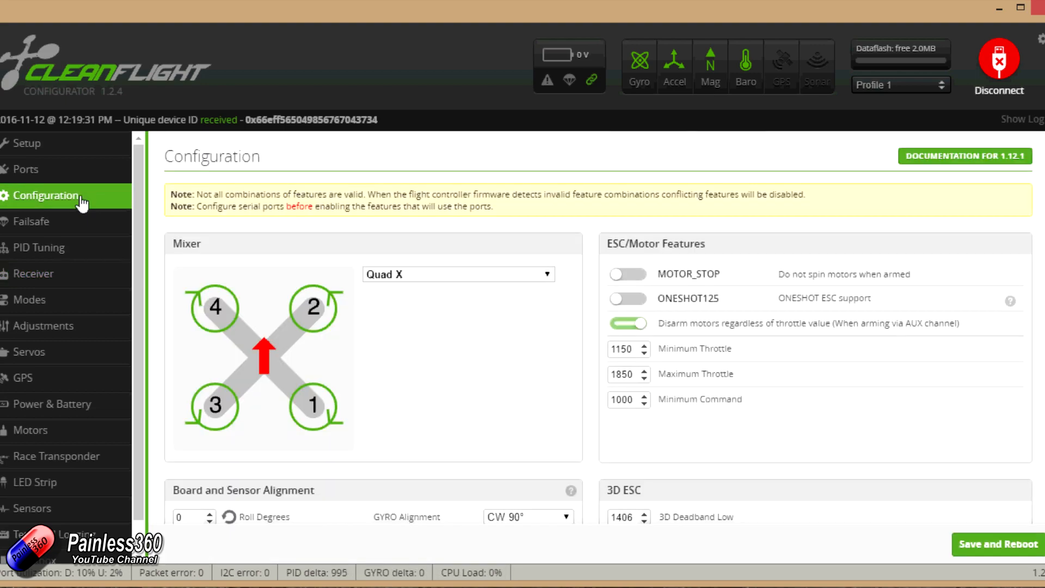
pyautogui.scroll(-3)
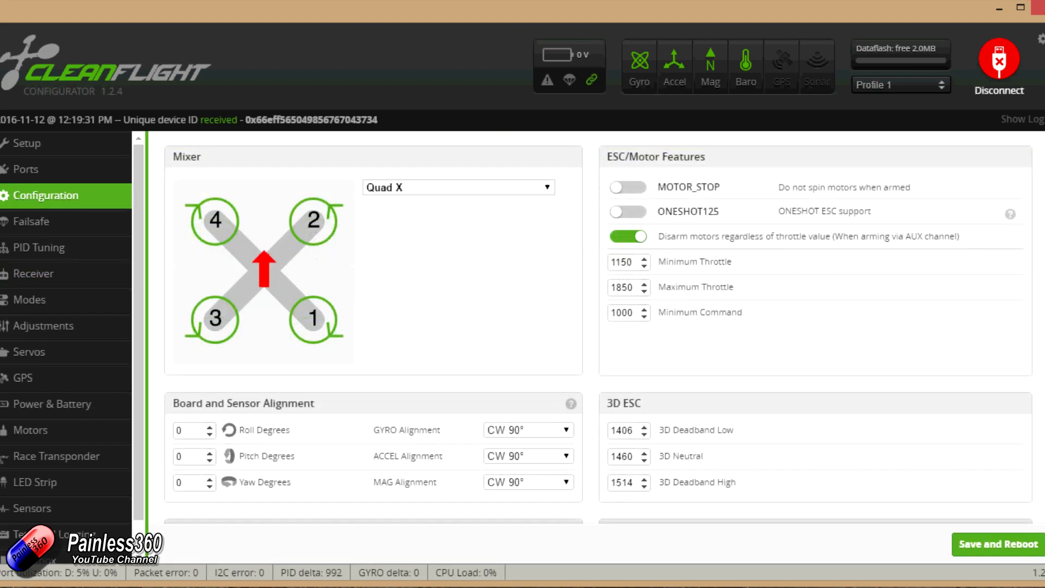
pyautogui.scroll(-3)
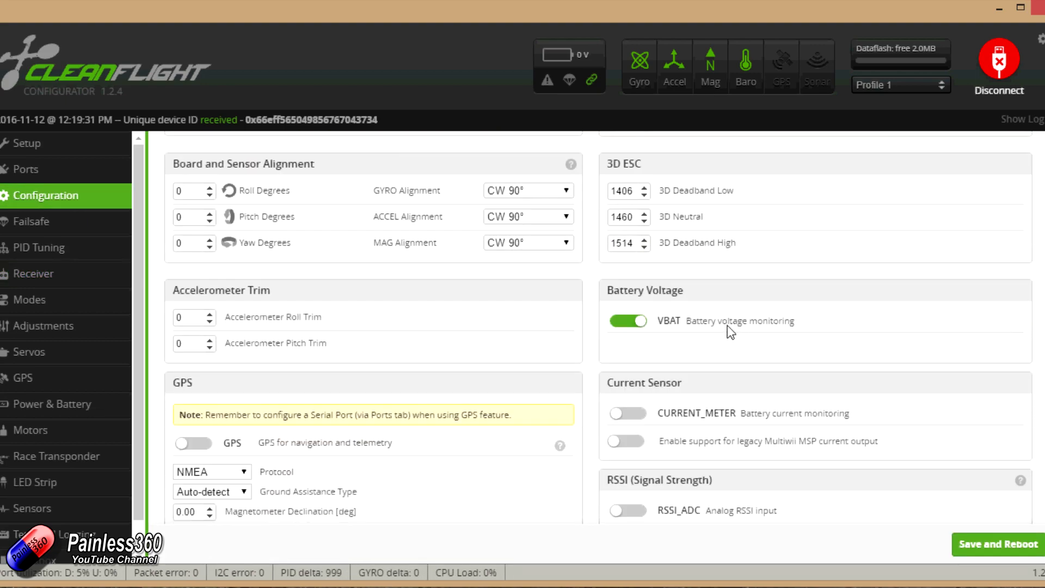
pyautogui.click(52, 404)
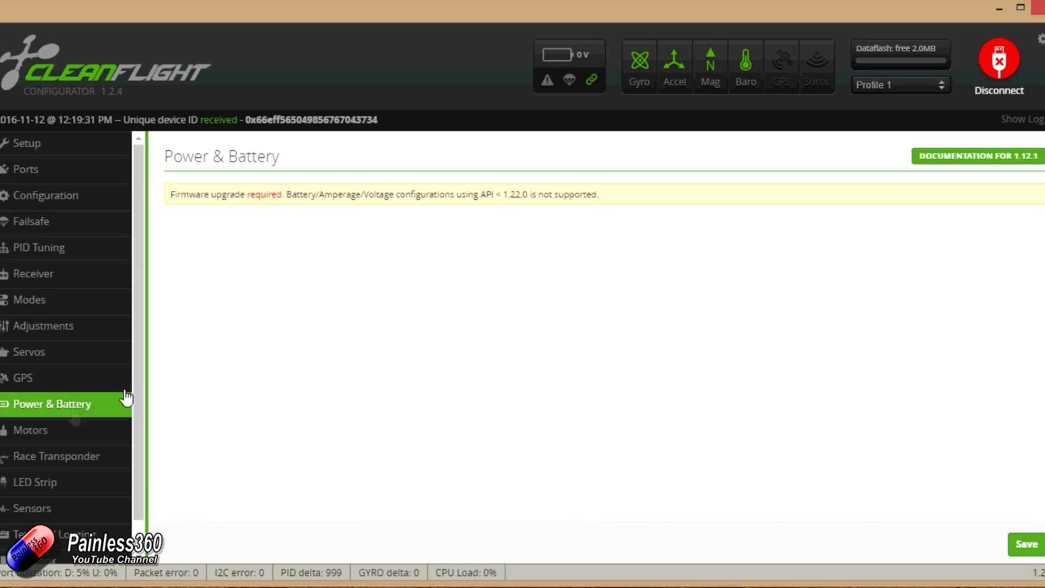
pyautogui.moveTo(434, 335)
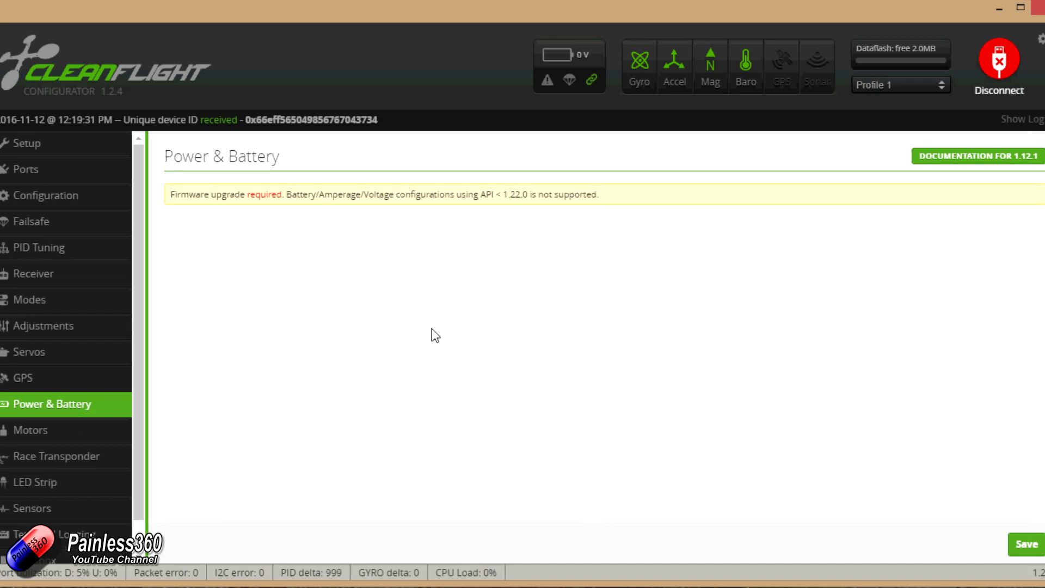
# Return to the v1.14.1 release notes and scroll through the OSD support and FC Changes sections.
pyautogui.click(998, 59)
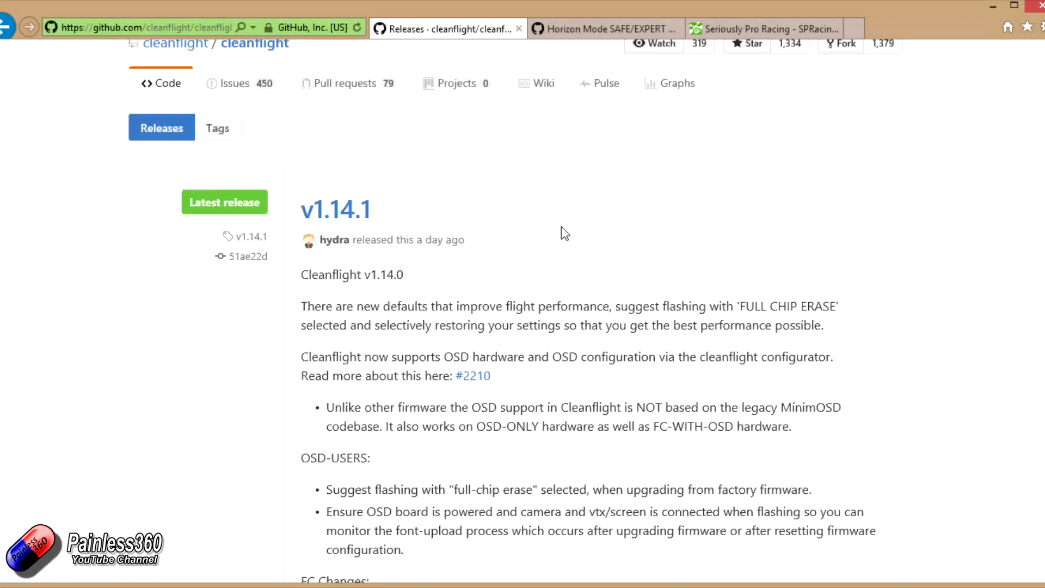
pyautogui.moveTo(570, 235)
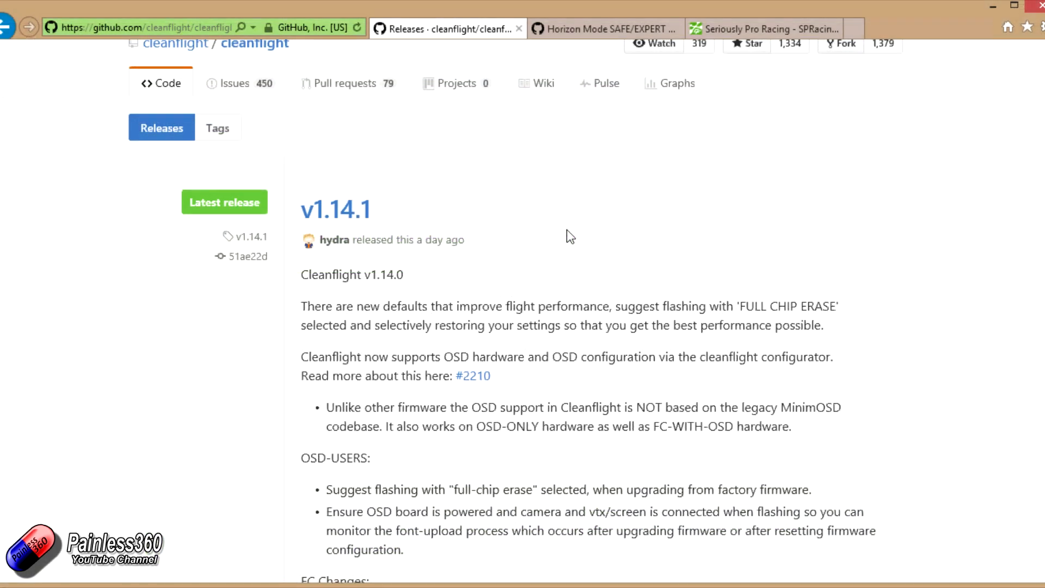
pyautogui.scroll(-3)
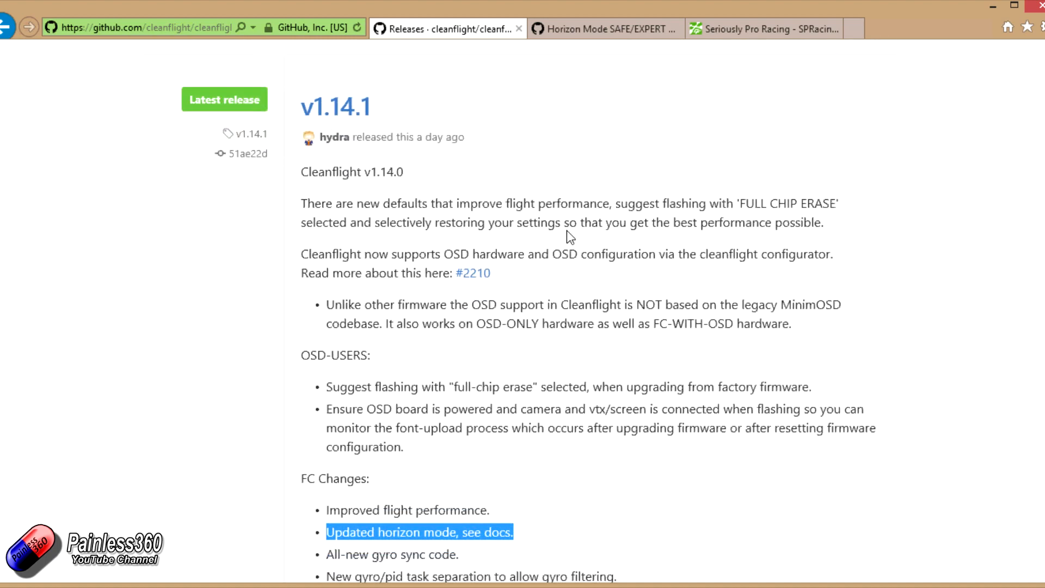
pyautogui.scroll(-3)
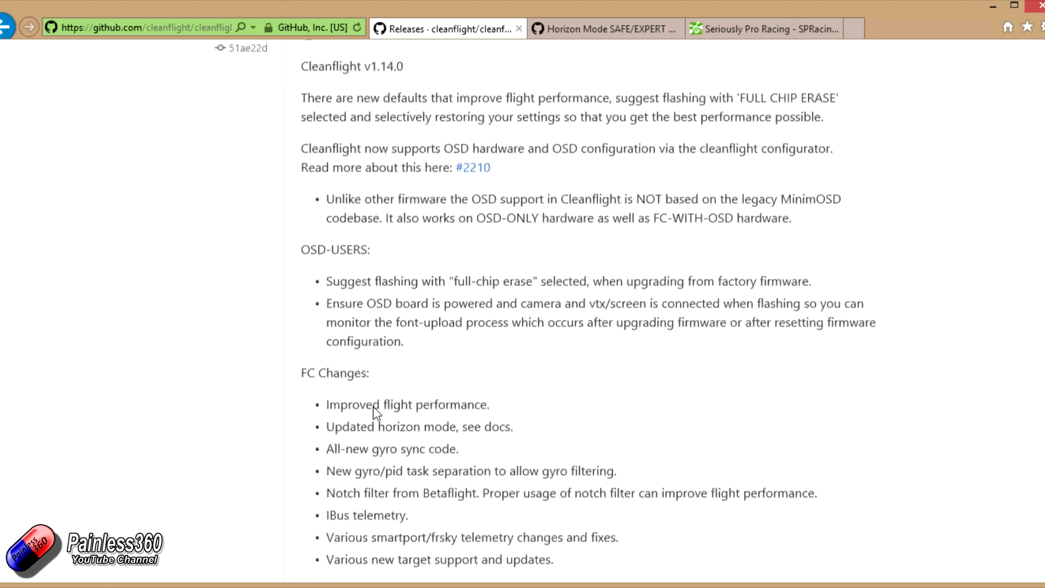
pyautogui.scroll(3)
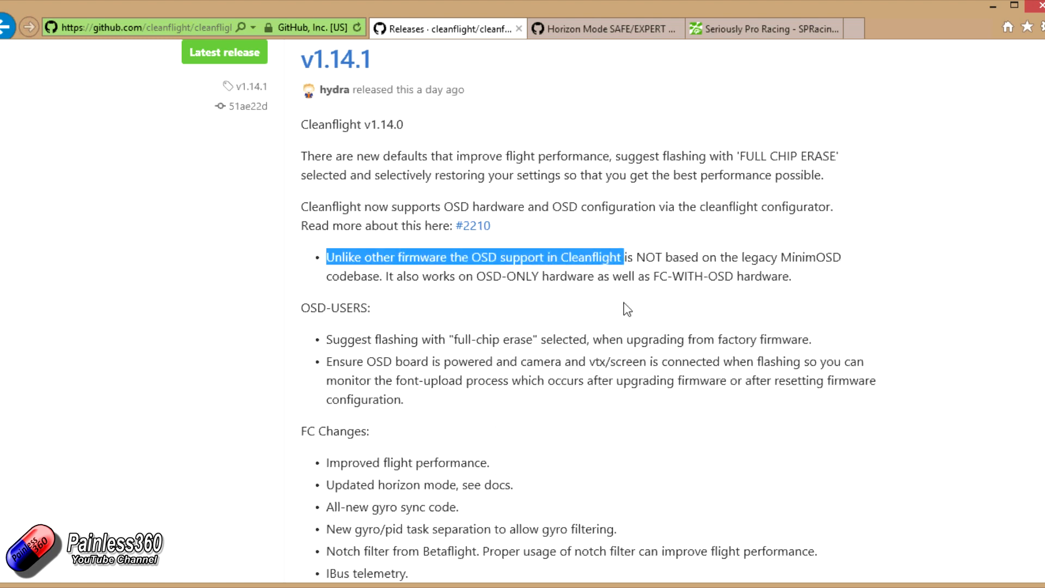
pyautogui.moveTo(512, 268)
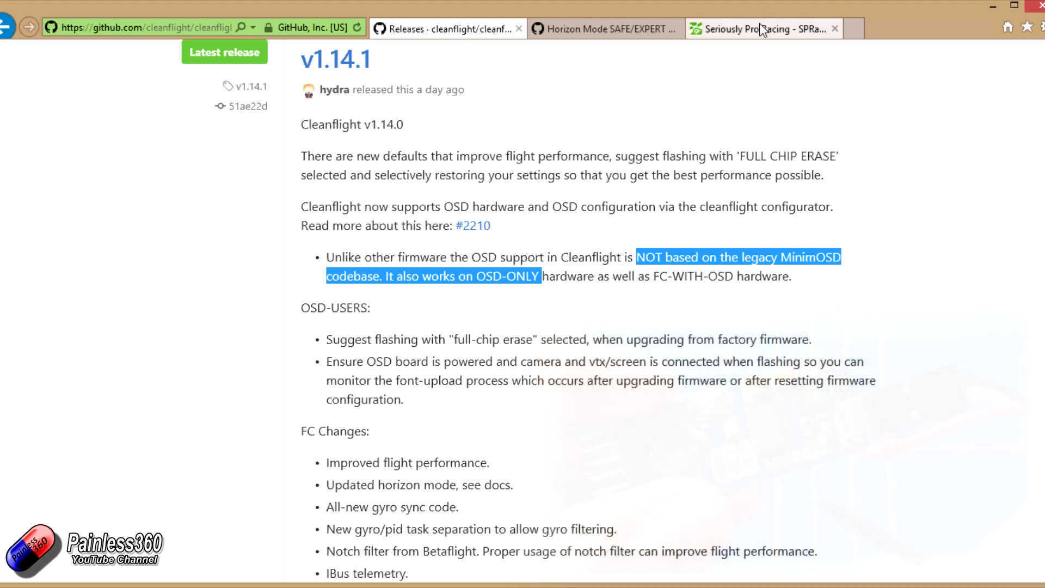
# Show the Seriously Pro Racing SP Racing F3 OSD/PDB product page with its BEC, current sensor and OSD overview.
pyautogui.click(759, 29)
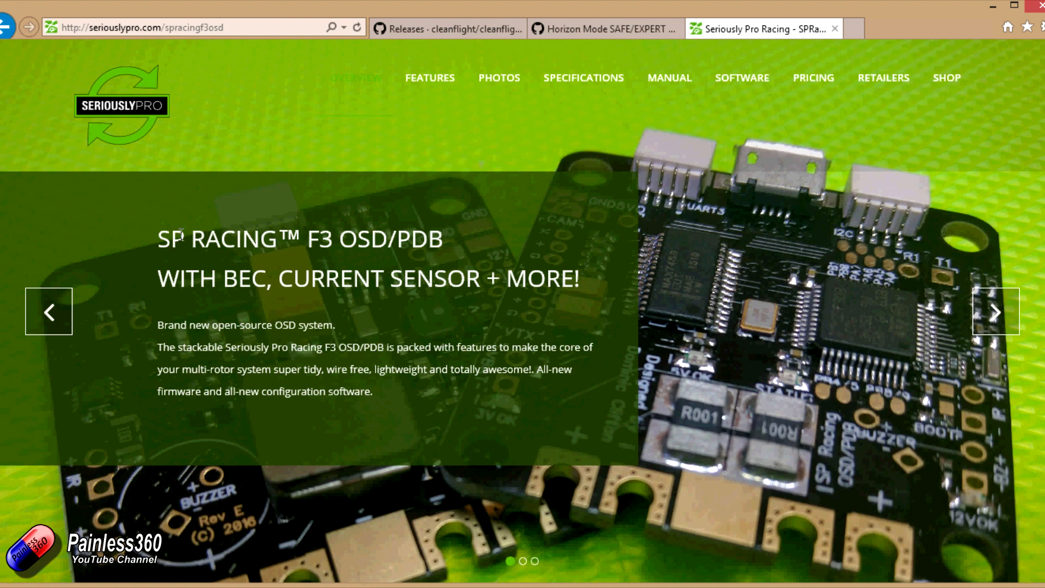
pyautogui.moveTo(496, 256)
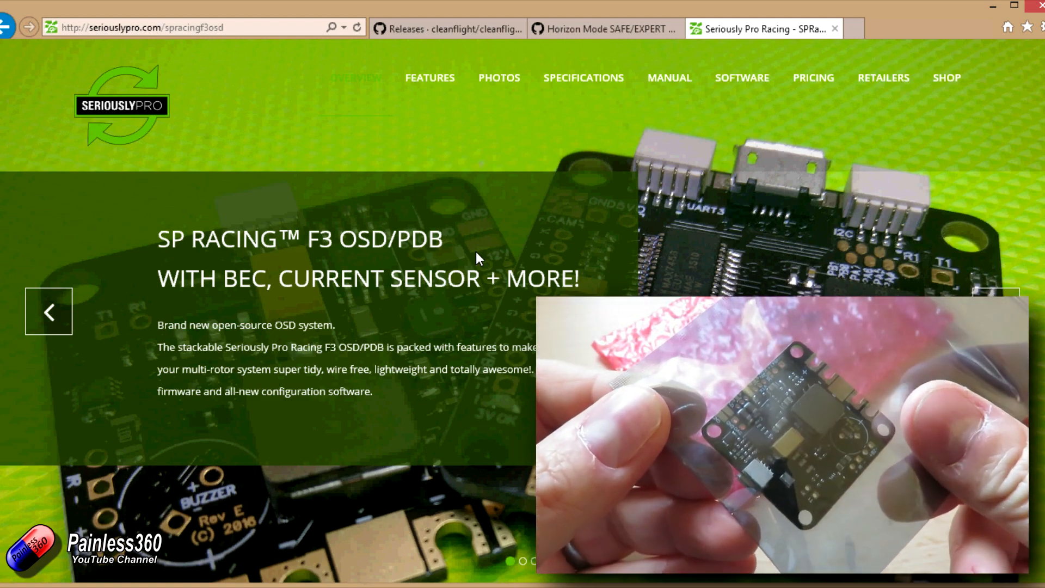
pyautogui.moveTo(671, 285)
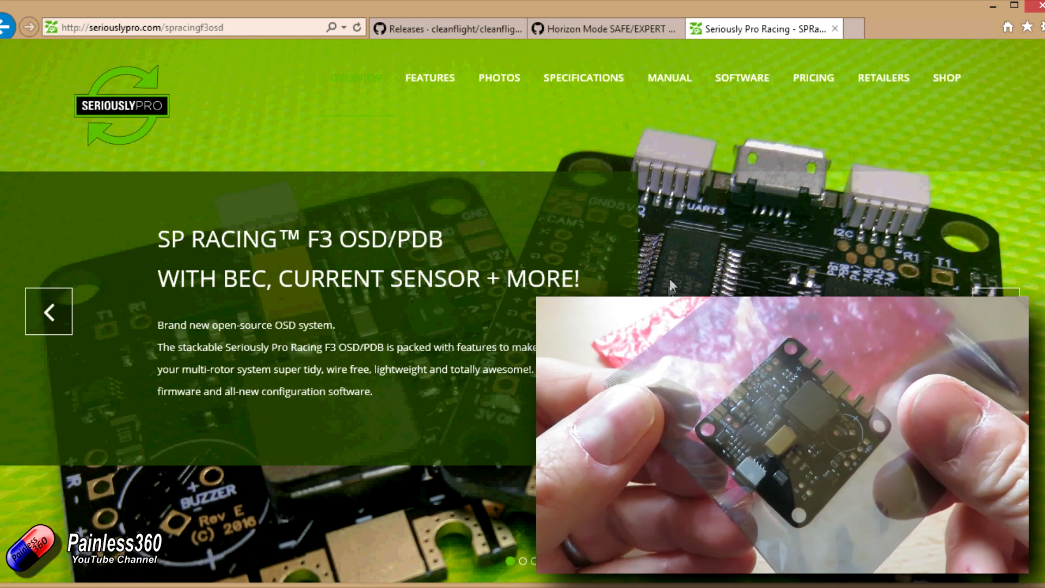
pyautogui.moveTo(690, 289)
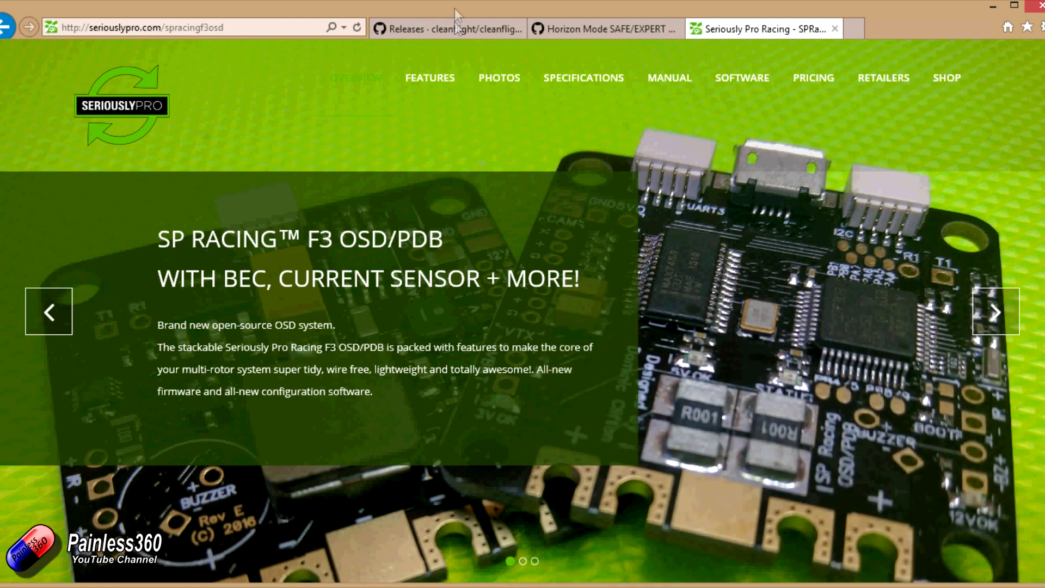
# Back in the release notes, clear the OSD highlight and highlight the 'Updated horizon mode' FC change.
pyautogui.click(446, 28)
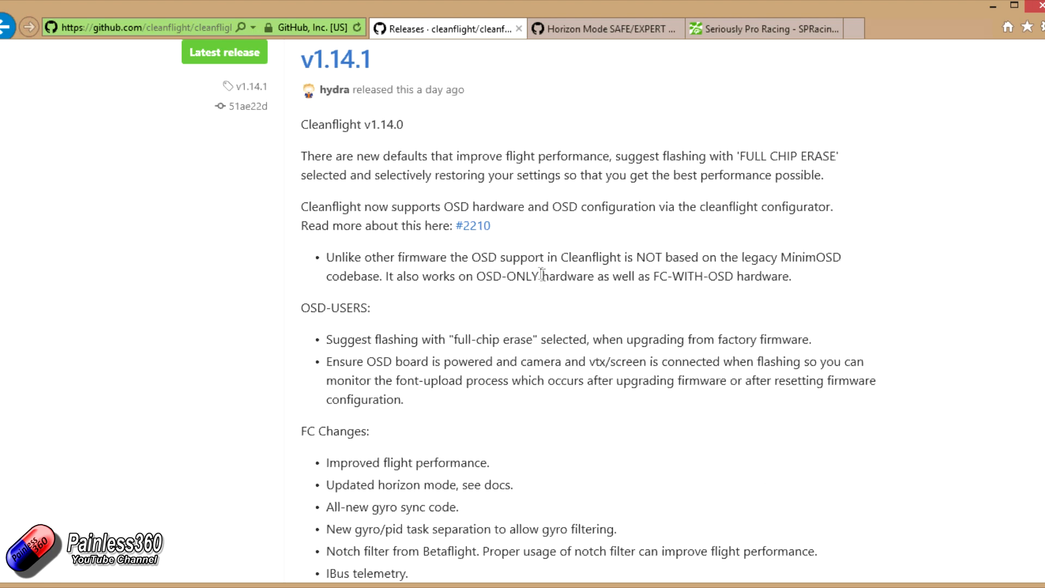
pyautogui.moveTo(542, 273)
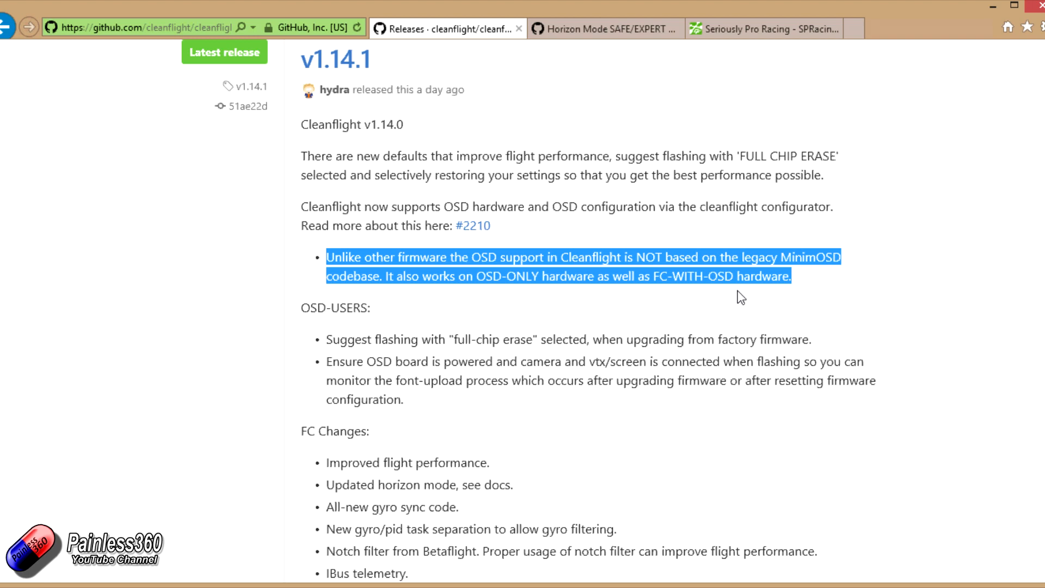
pyautogui.click(741, 297)
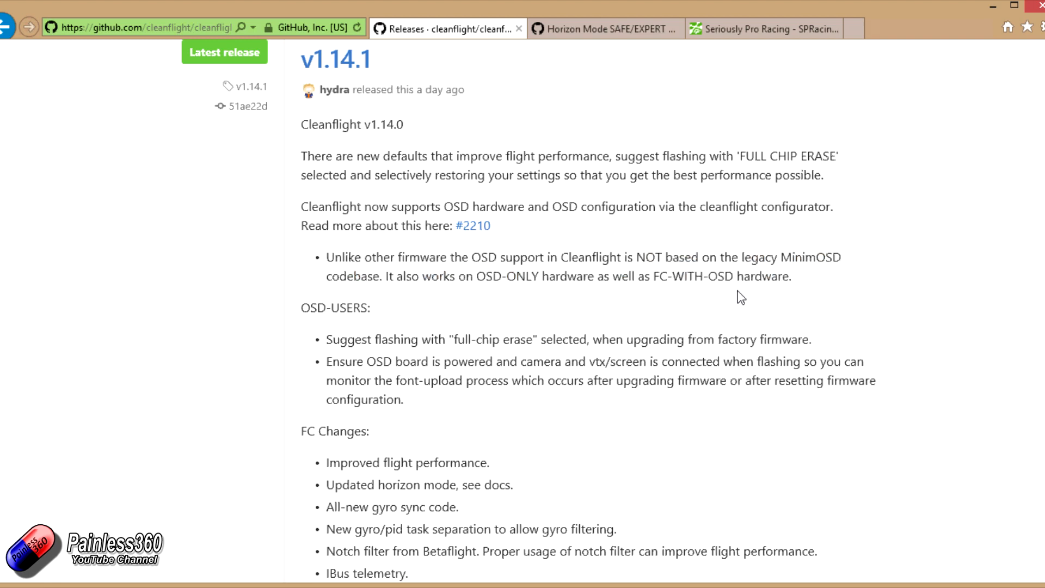
pyautogui.scroll(-3)
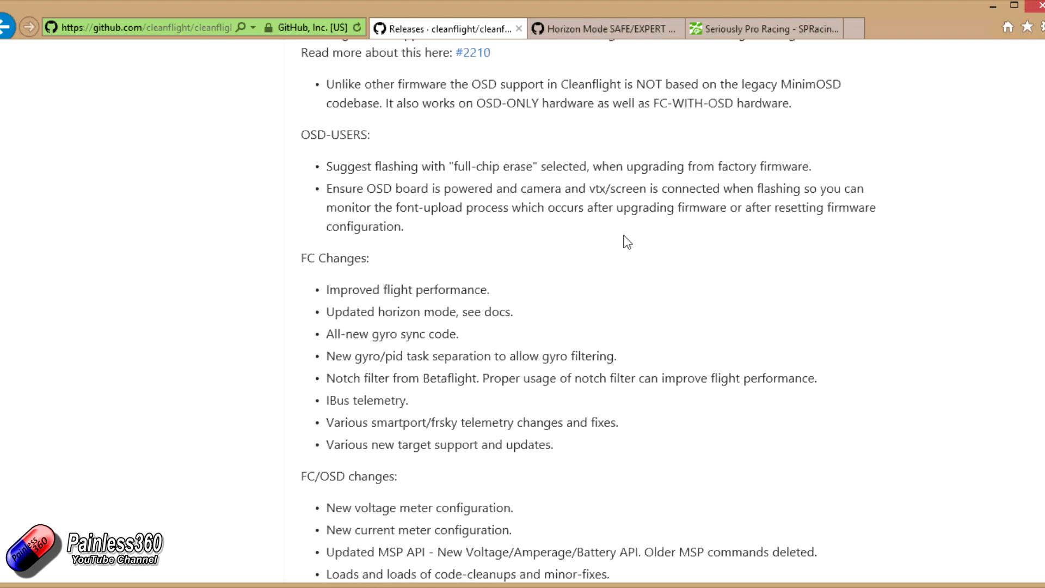
pyautogui.moveTo(337, 286)
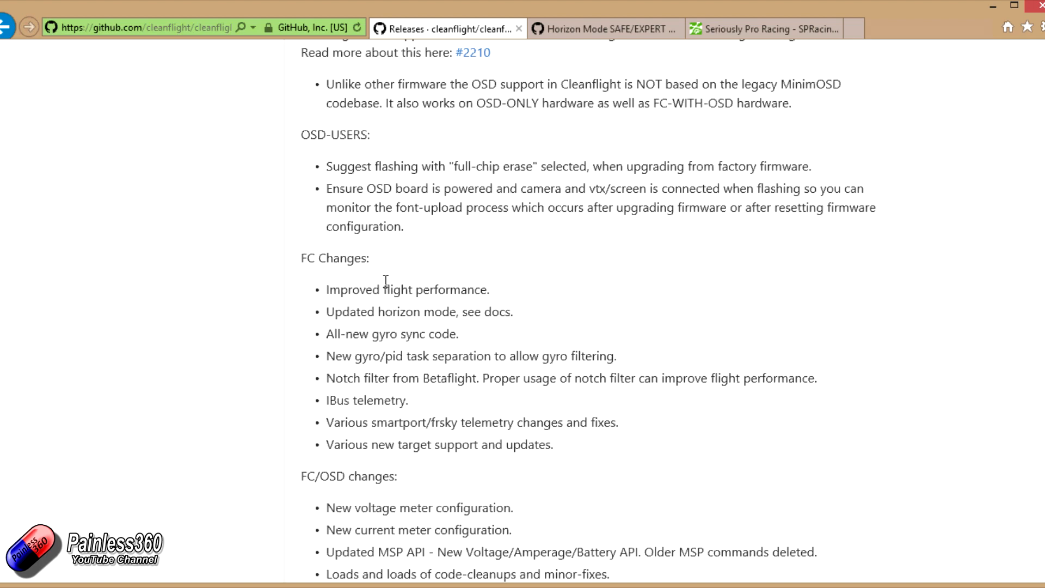
pyautogui.tripleClick(419, 312)
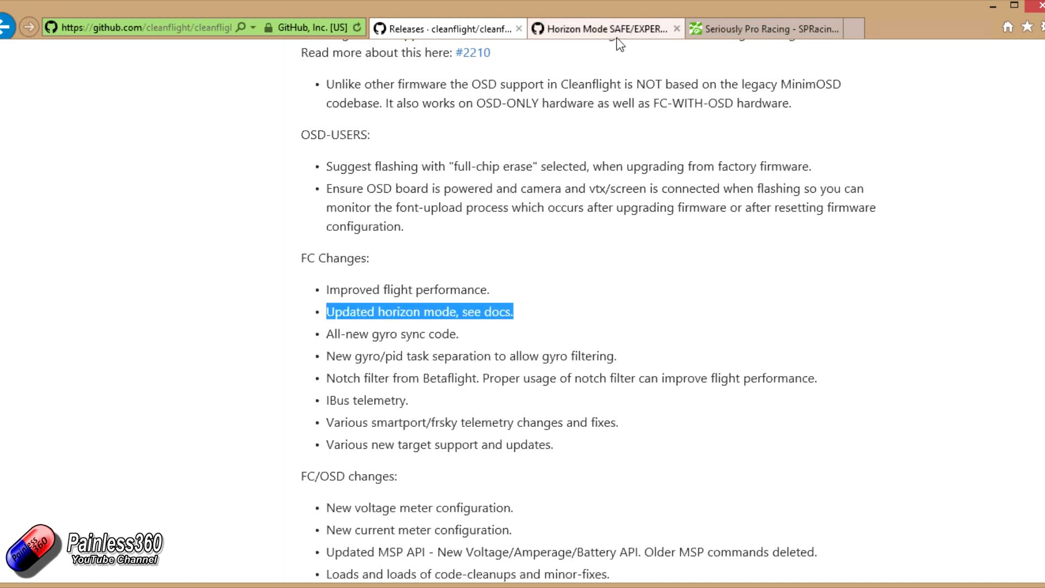
# Bring up the Horizon Mode SAFE/EXPERT modes pull request behind that entry.
pyautogui.click(598, 28)
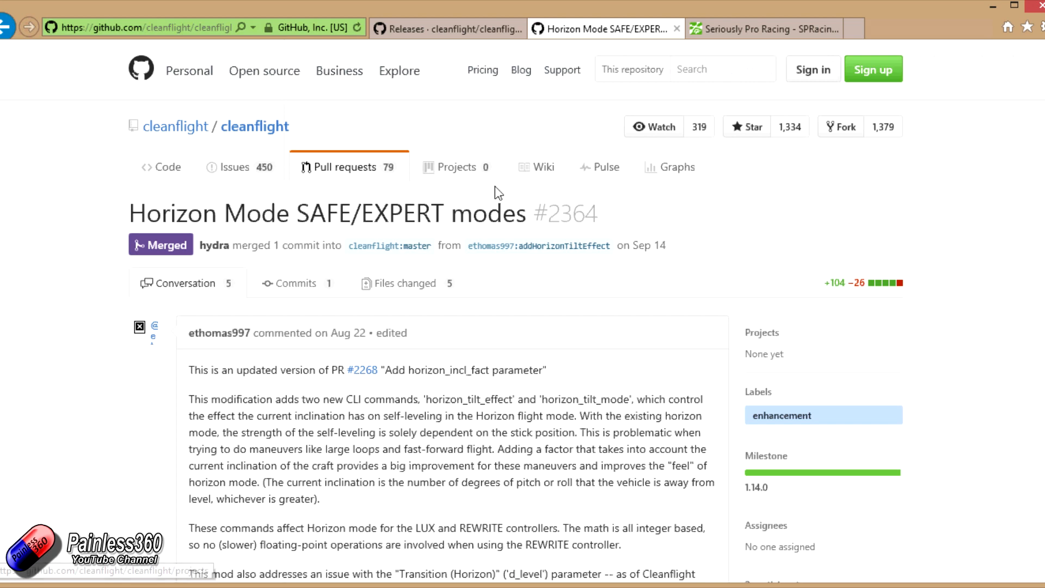
pyautogui.moveTo(584, 134)
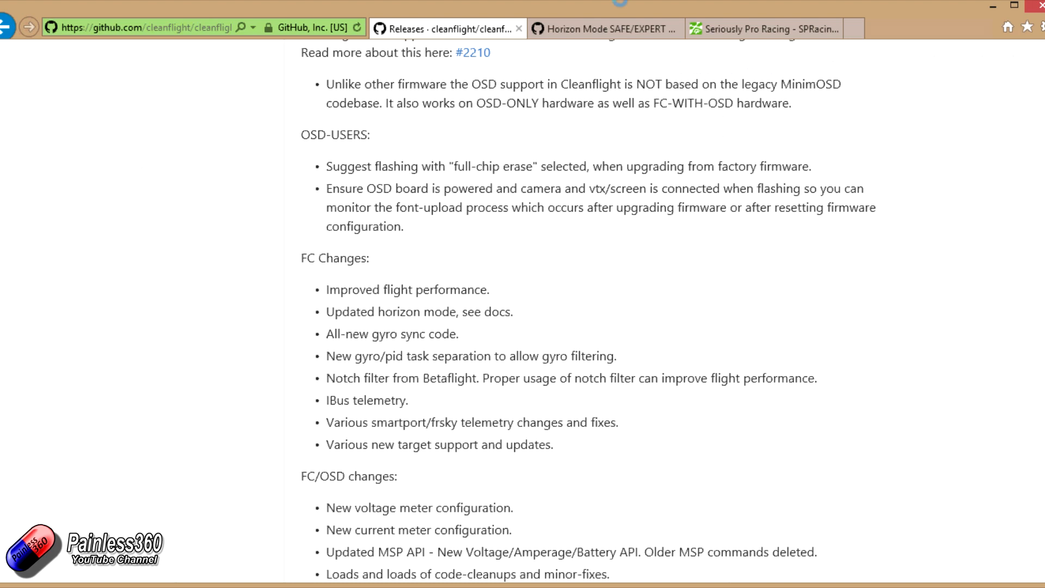
pyautogui.click(603, 28)
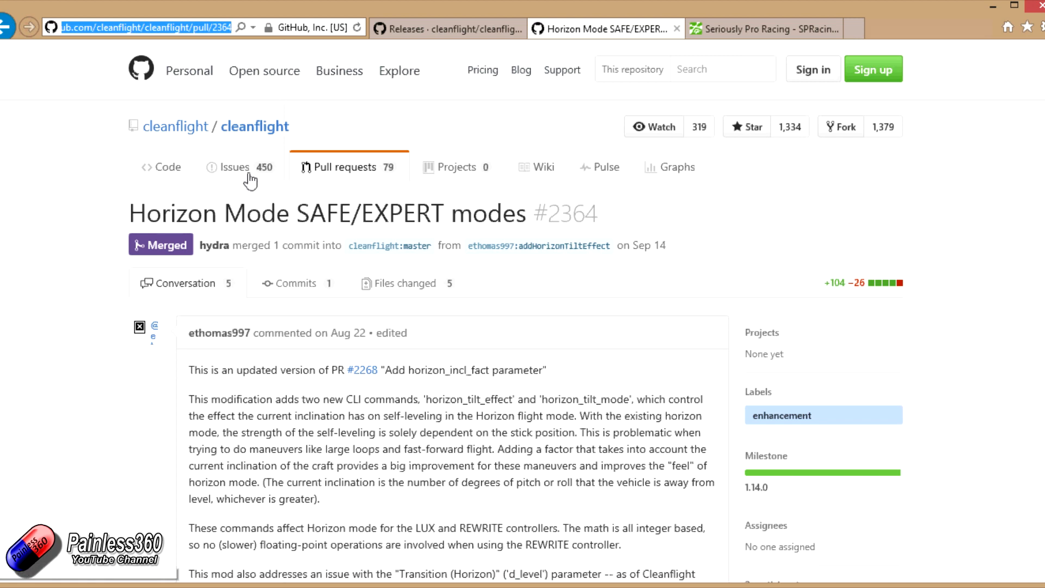
# Go from the cleanflight code page to the pull requests and the milestones list.
pyautogui.click(162, 167)
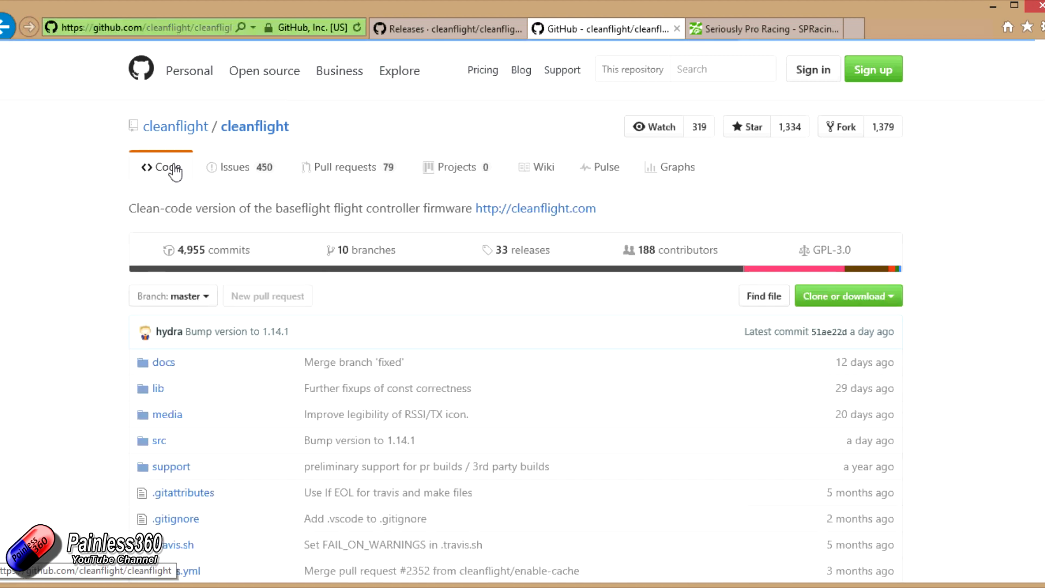
pyautogui.moveTo(190, 69)
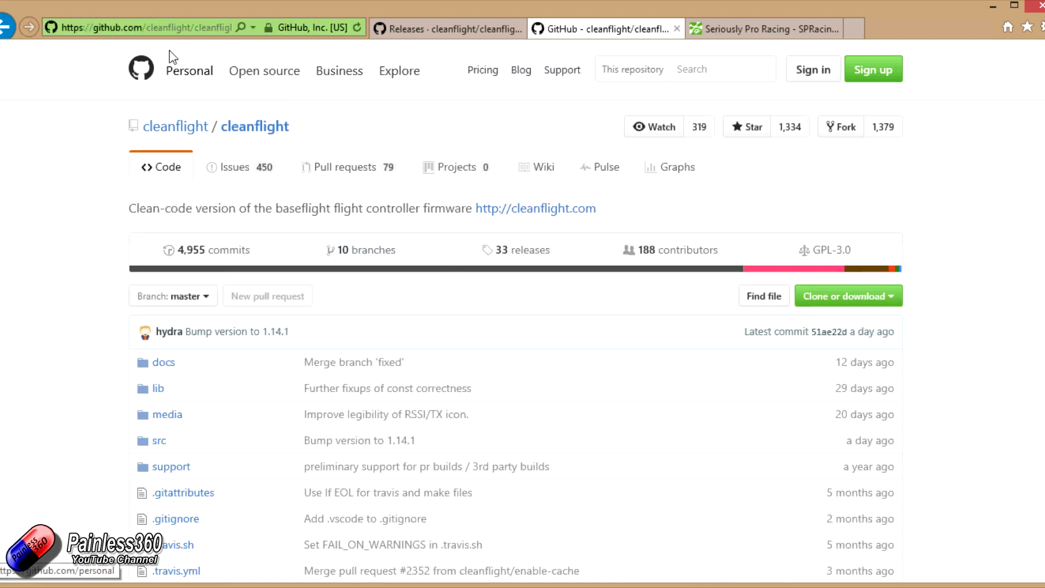
pyautogui.moveTo(164, 126)
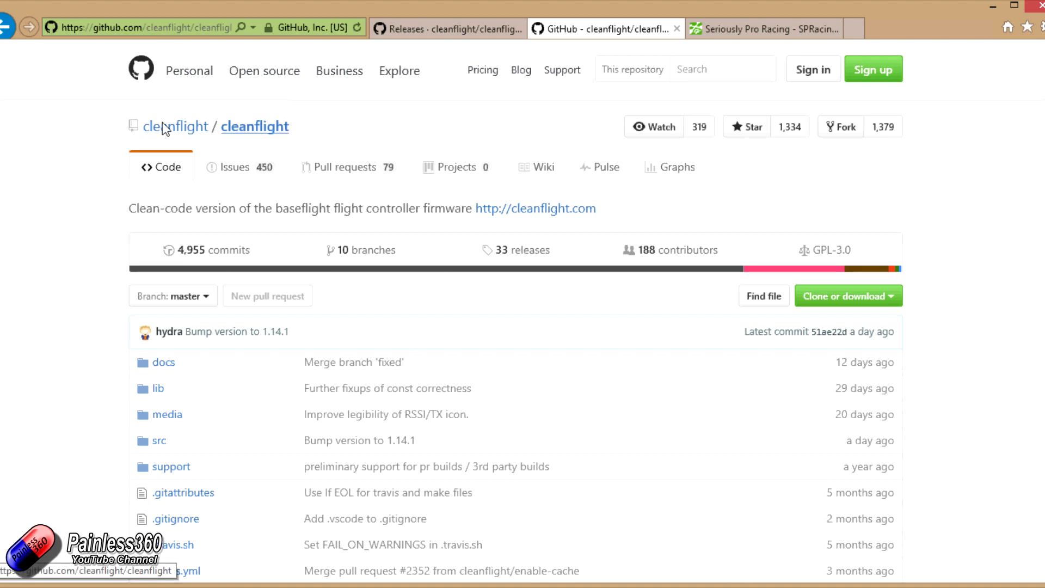
pyautogui.moveTo(382, 138)
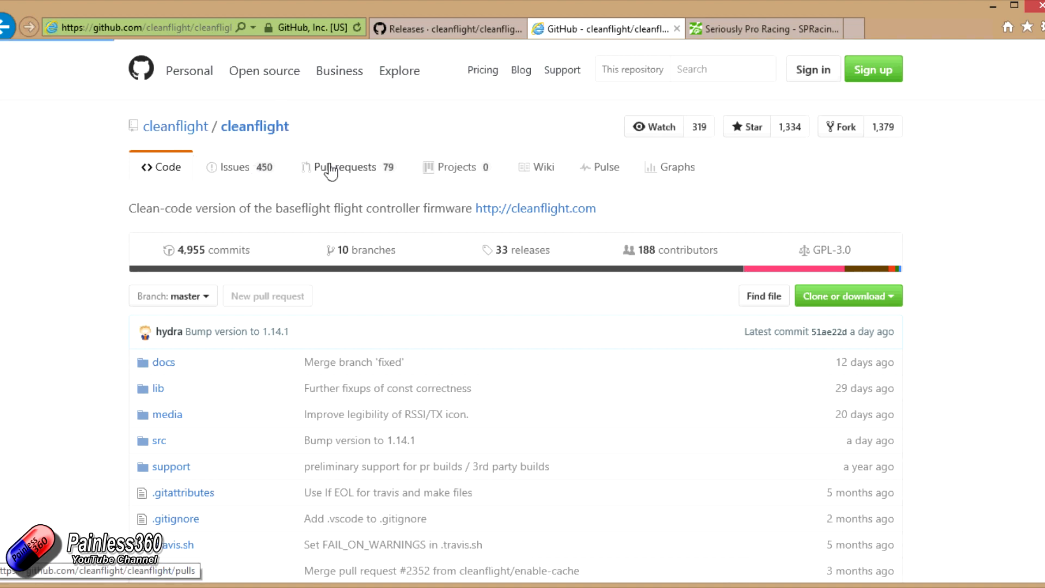
pyautogui.click(346, 166)
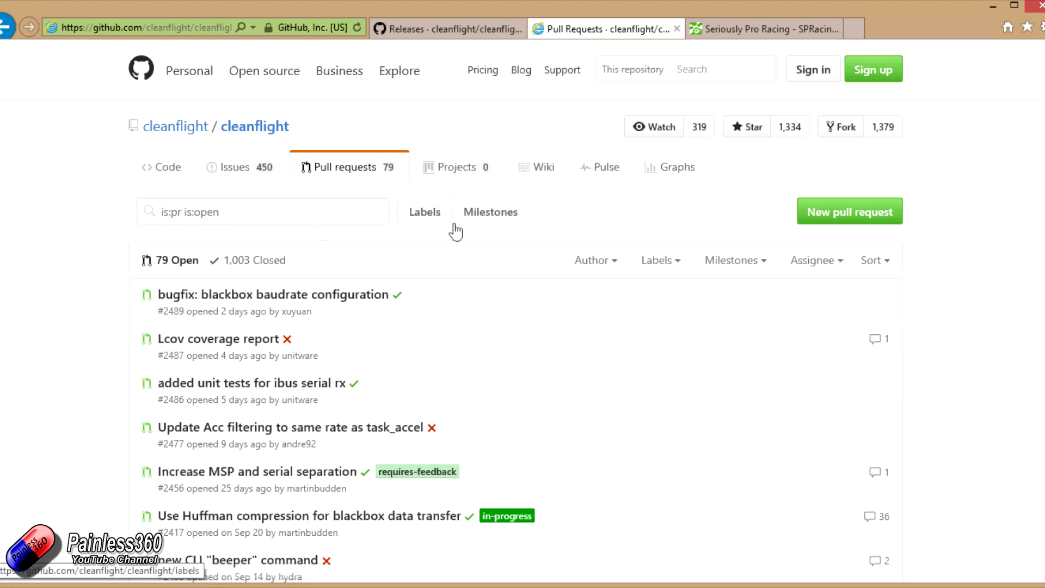
pyautogui.click(490, 211)
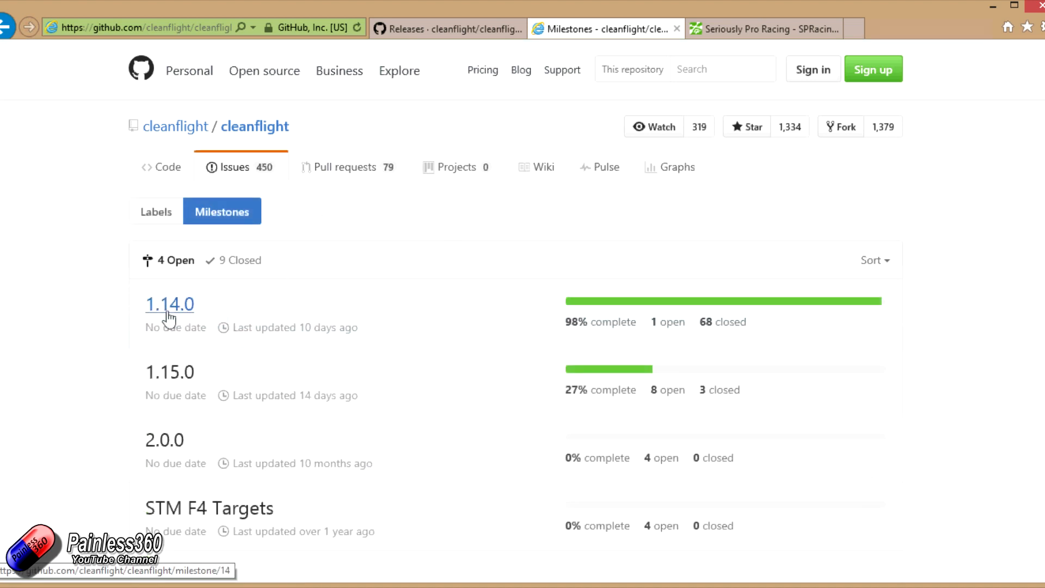
pyautogui.moveTo(208, 508)
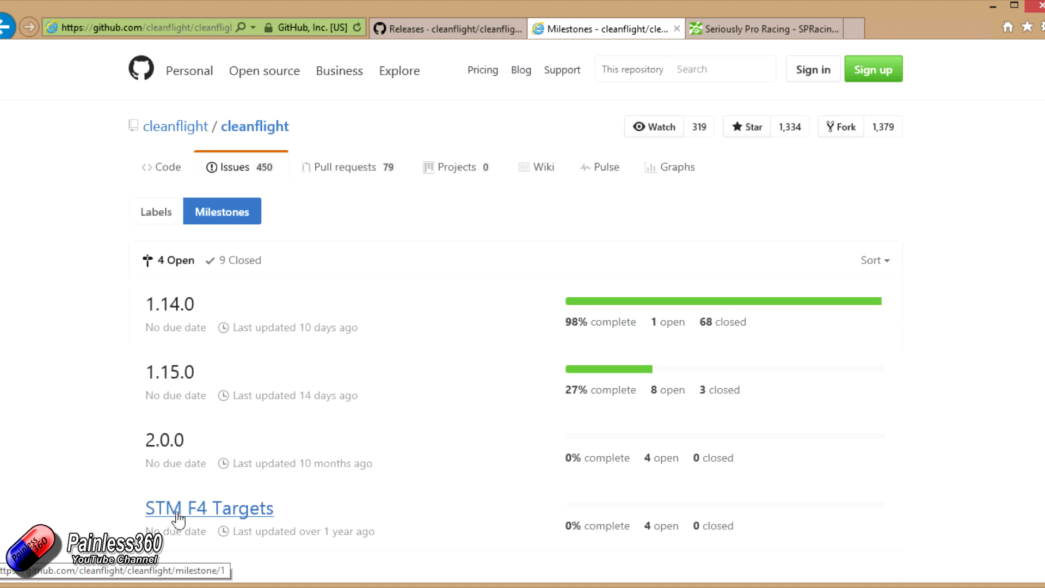
pyautogui.moveTo(186, 327)
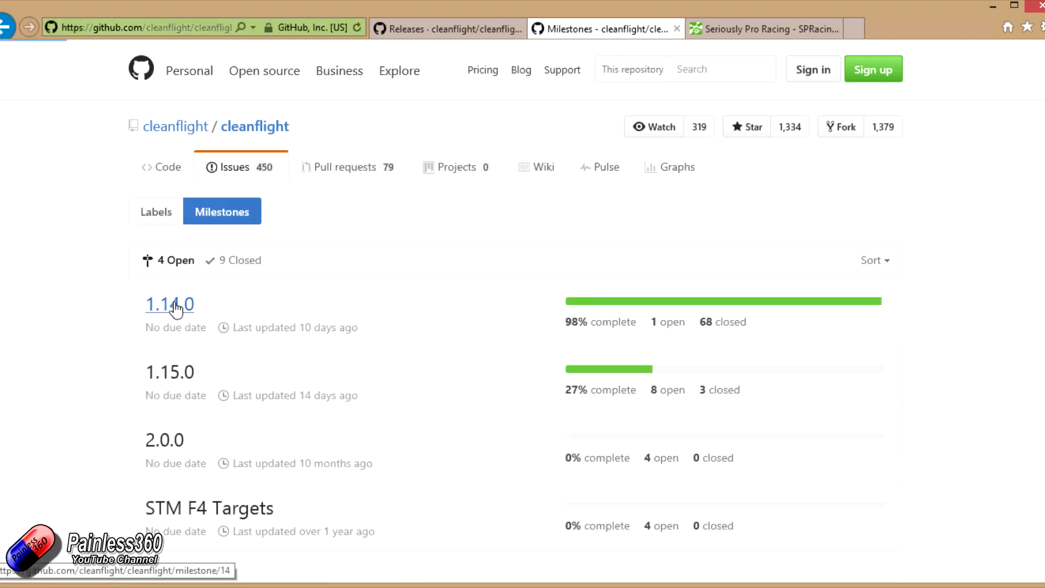
# Show the 1.14.0 milestone's 68 closed issues and pull requests.
pyautogui.click(170, 304)
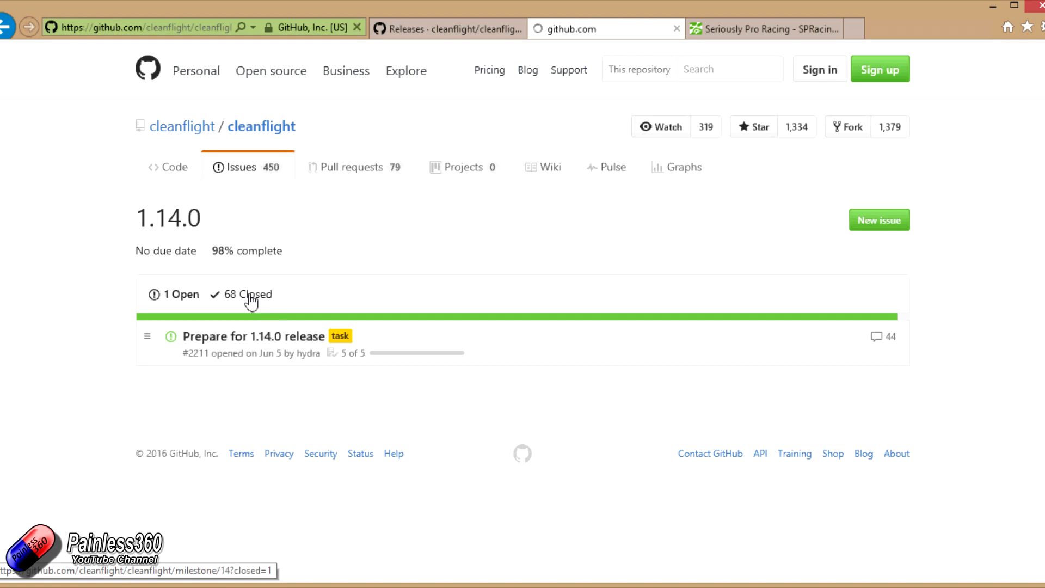
pyautogui.click(247, 294)
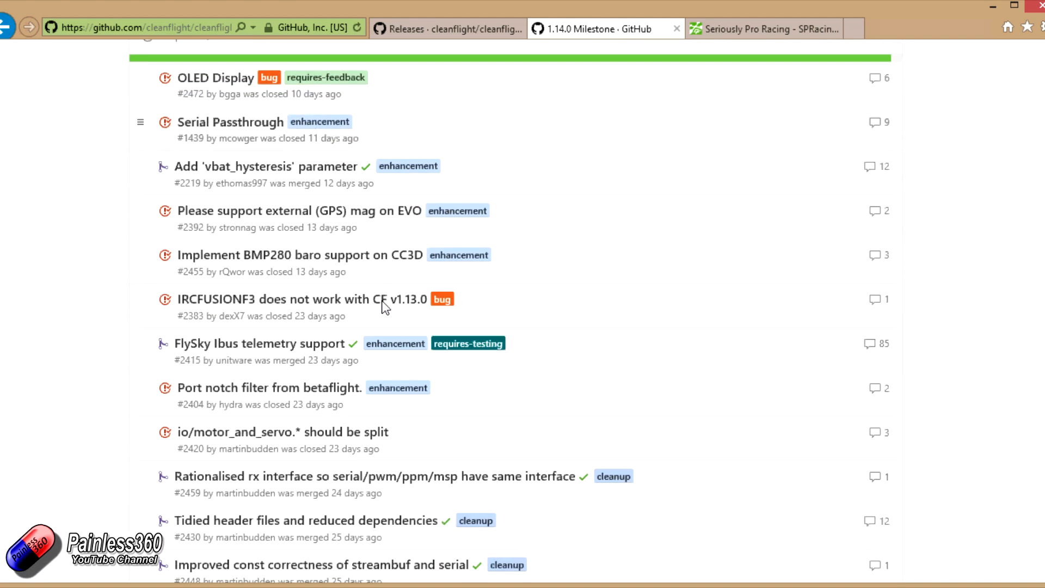
pyautogui.moveTo(259, 343)
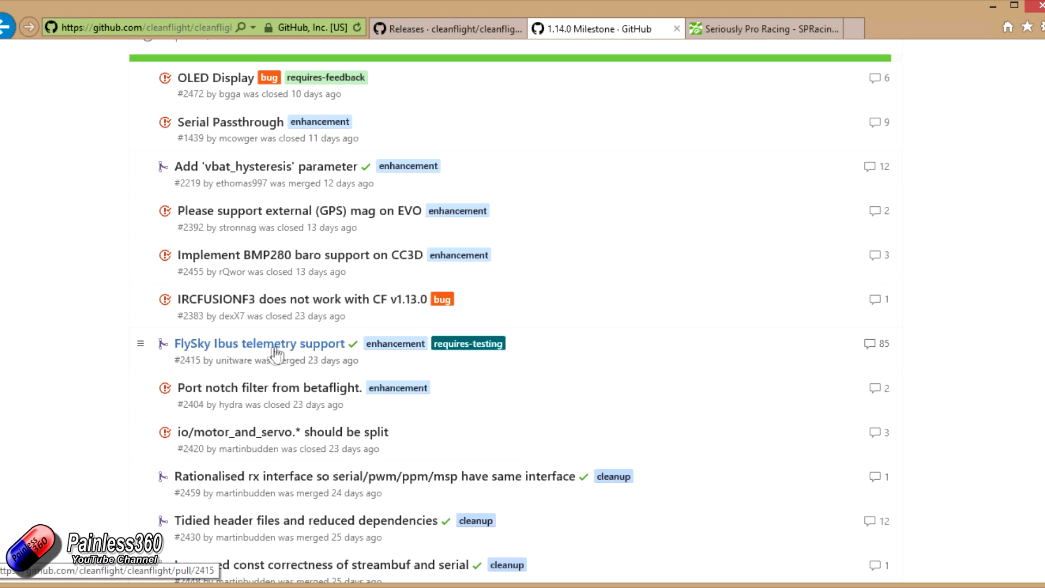
pyautogui.moveTo(327, 422)
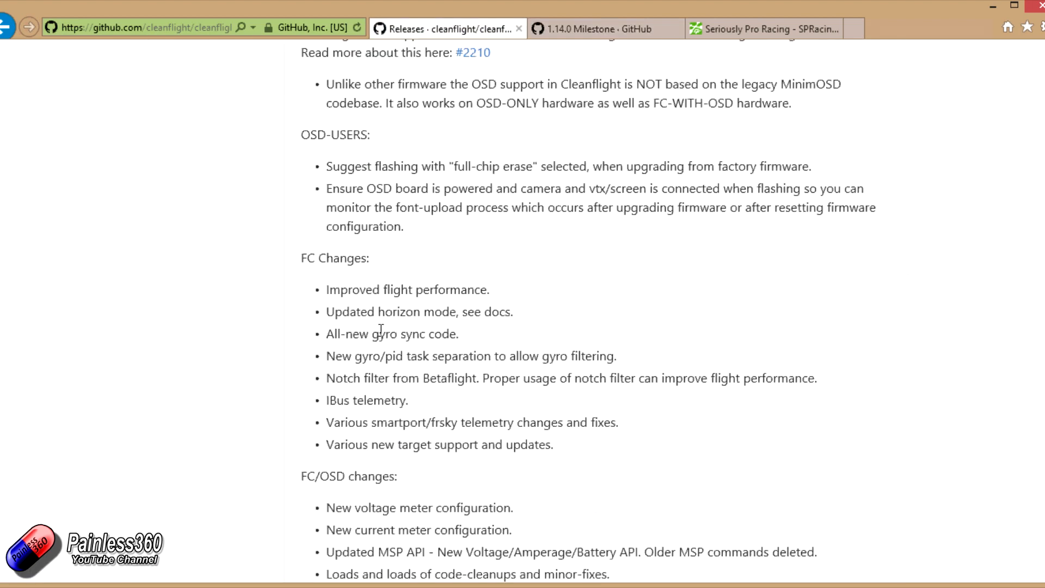
# Read the Horizon Mode pull request's SAFE and EXPERT tilt mode explanation, highlighting the SAFE|EXPERT terms.
pyautogui.click(597, 28)
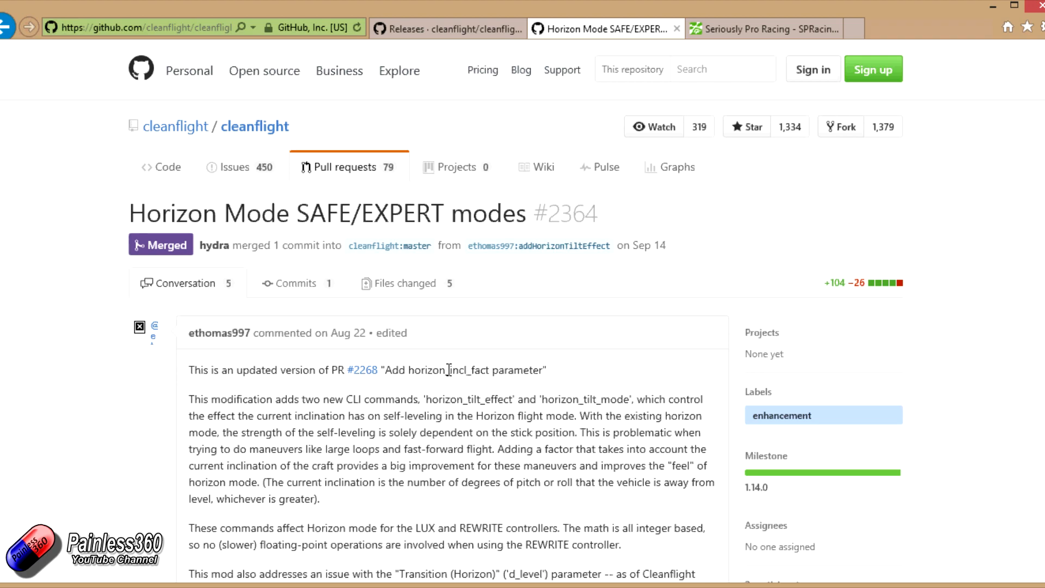
pyautogui.scroll(-3)
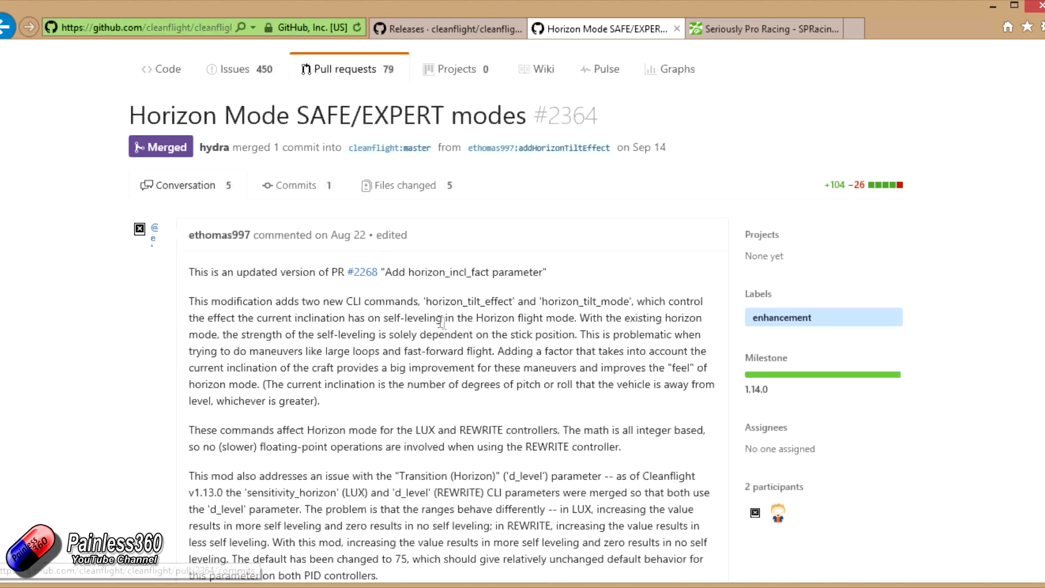
pyautogui.scroll(-3)
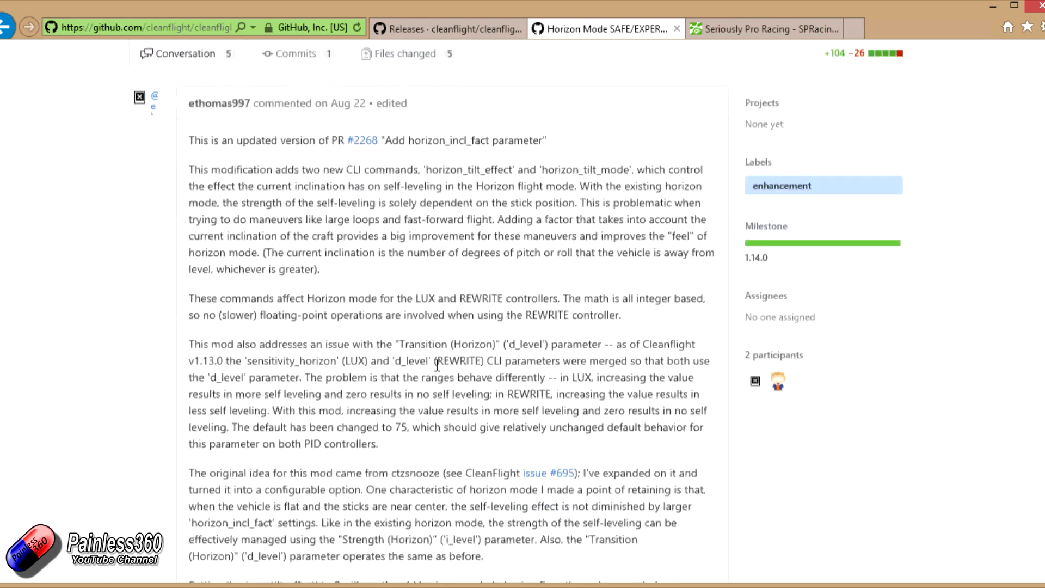
pyautogui.scroll(-3)
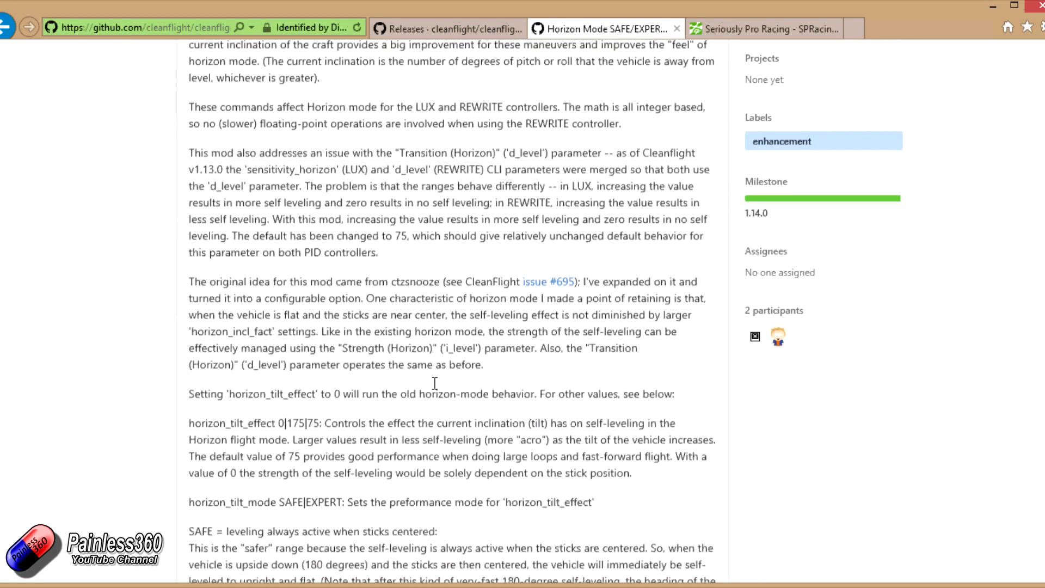
pyautogui.doubleClick(301, 501)
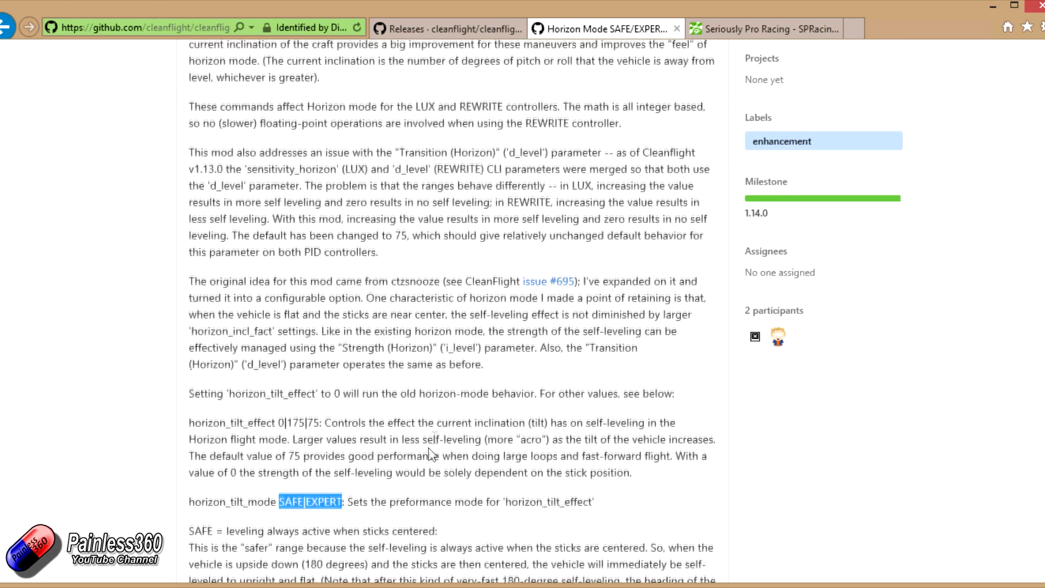
pyautogui.scroll(-3)
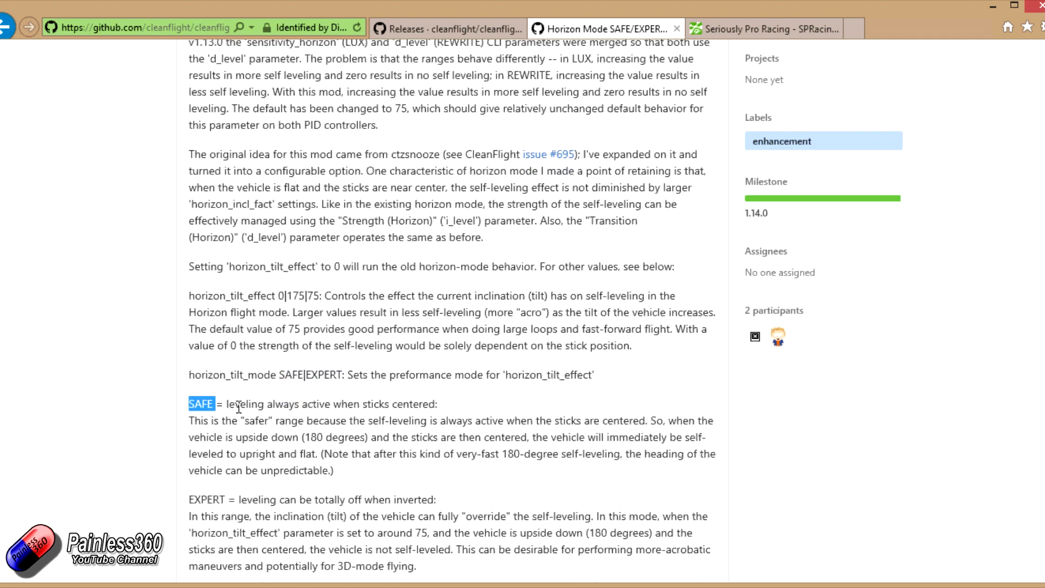
pyautogui.moveTo(445, 406)
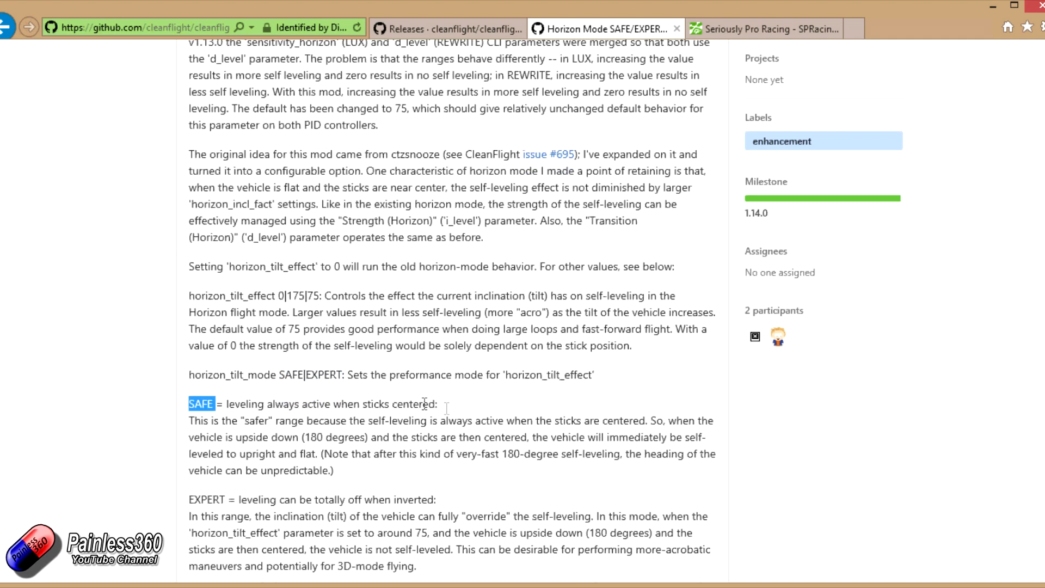
pyautogui.moveTo(451, 412)
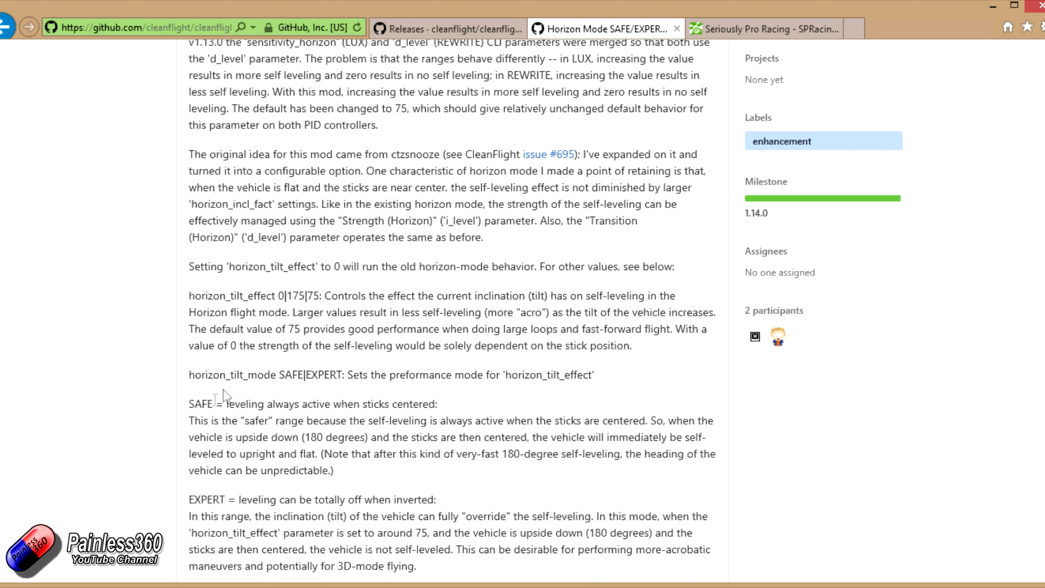
pyautogui.doubleClick(203, 500)
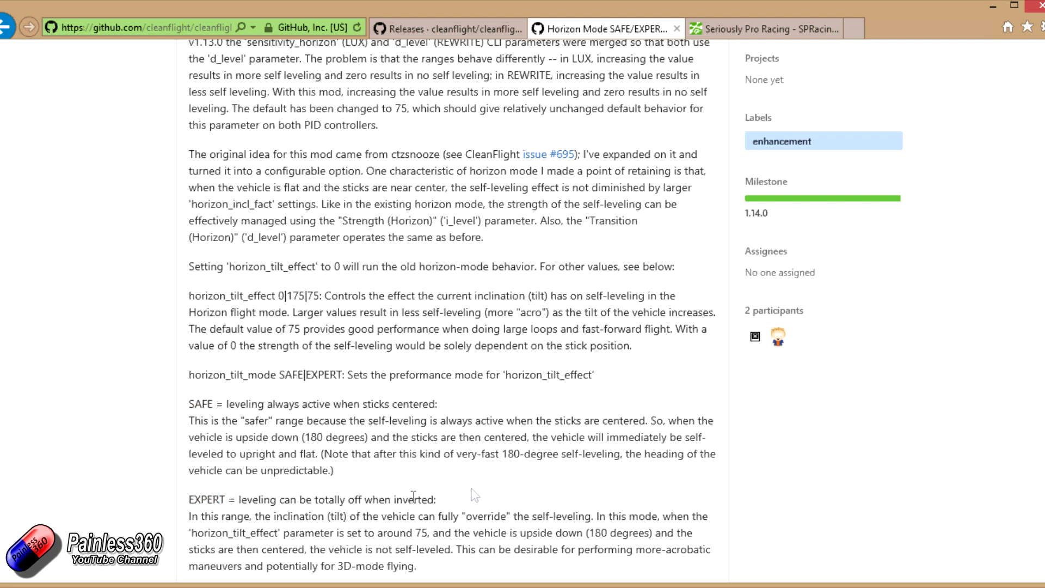
pyautogui.moveTo(213, 509)
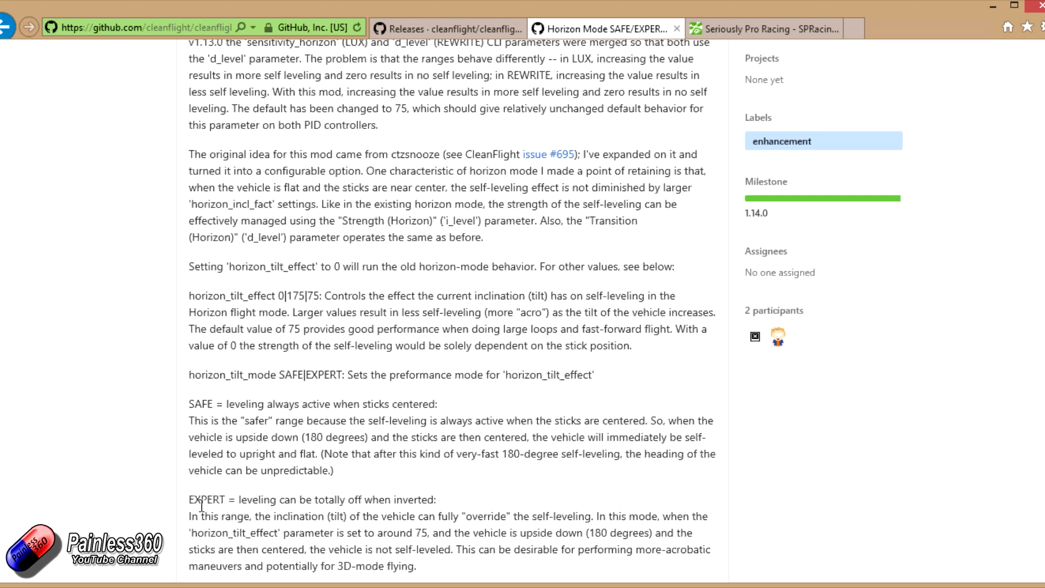
pyautogui.doubleClick(206, 499)
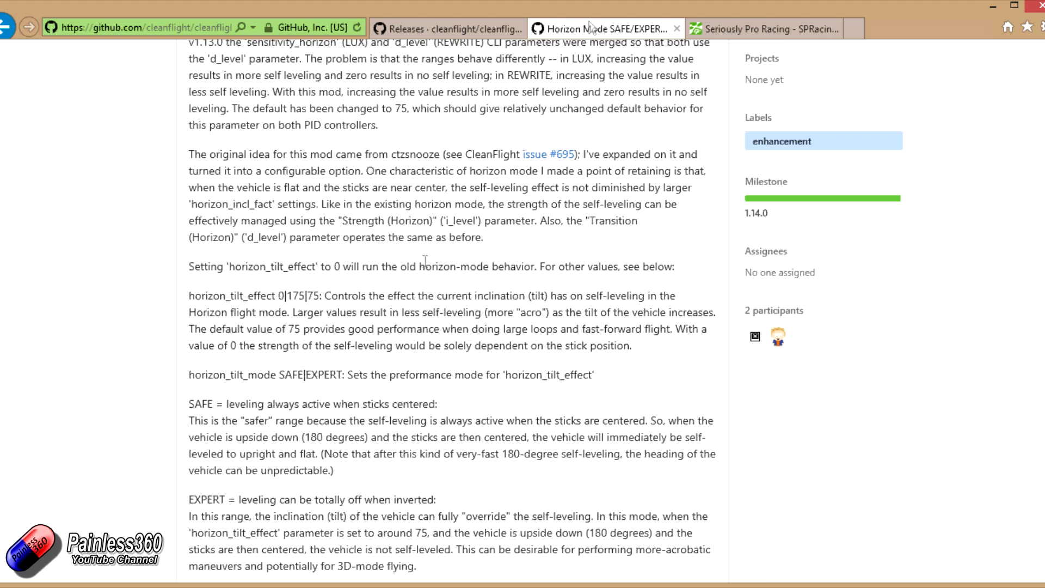
# Return to the release notes and highlight the 'All-new gyro sync code' FC change.
pyautogui.click(447, 29)
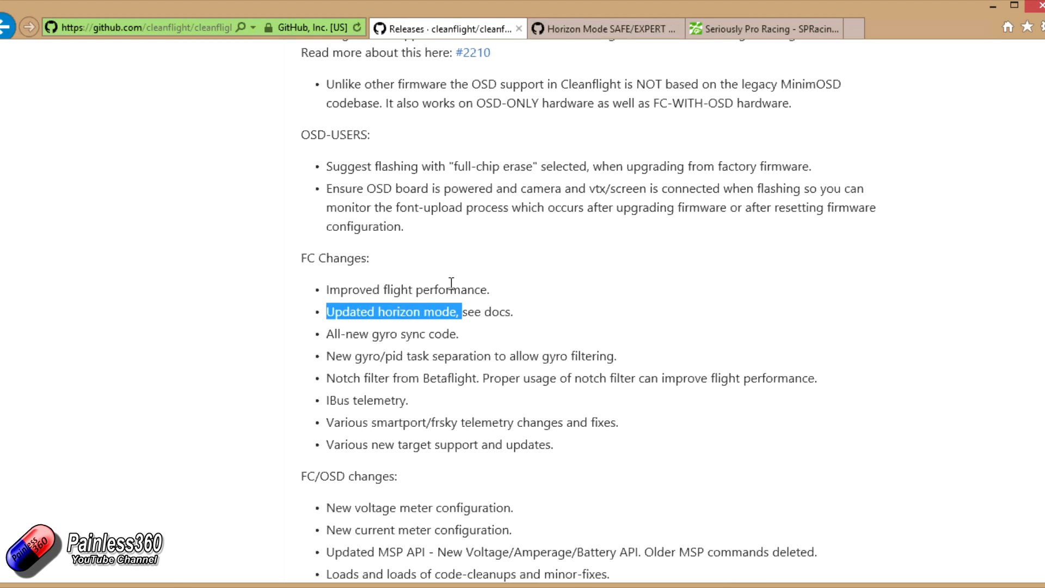
pyautogui.doubleClick(392, 333)
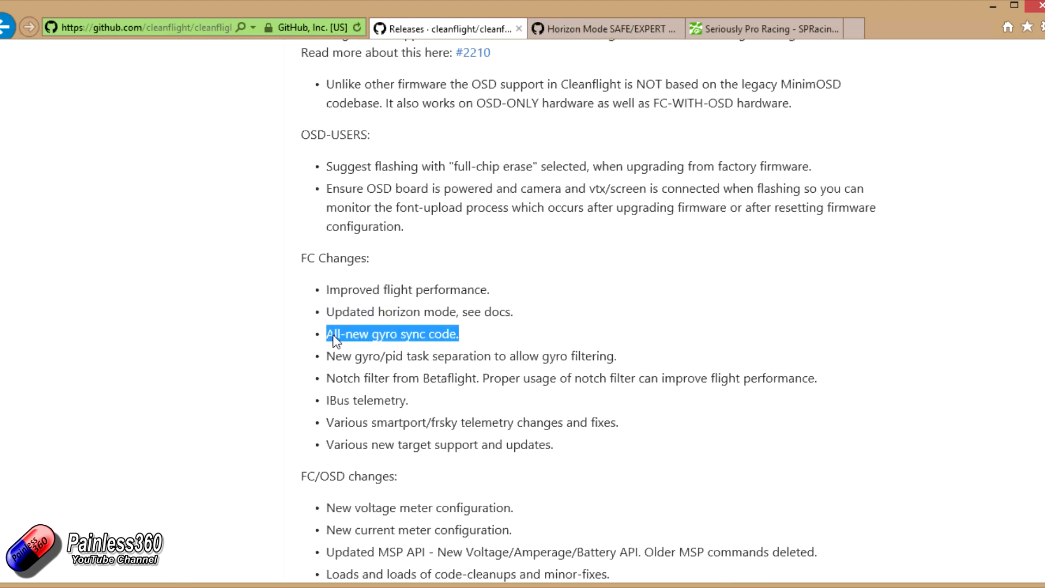
pyautogui.moveTo(619, 278)
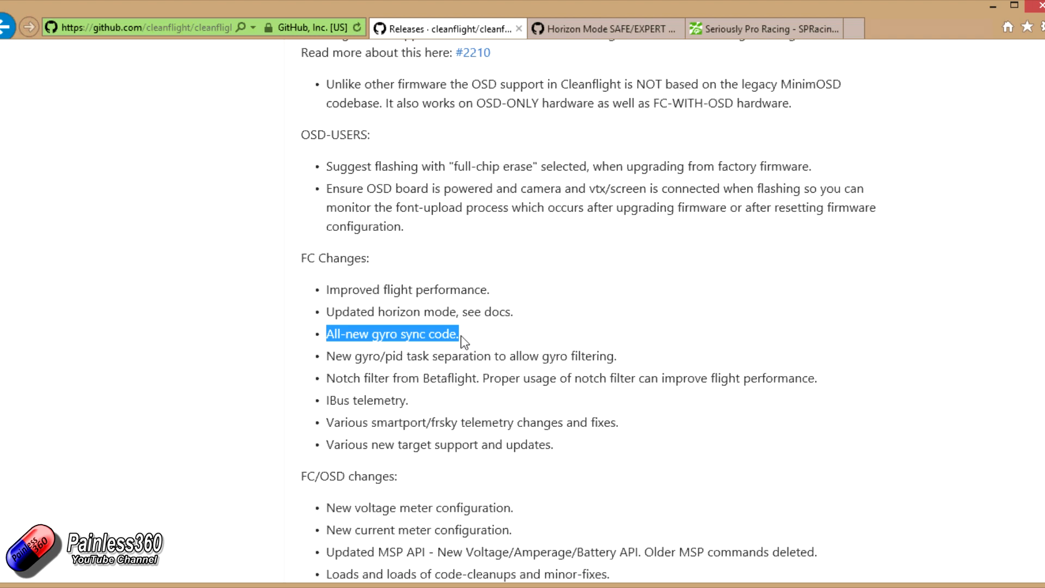
pyautogui.moveTo(673, 301)
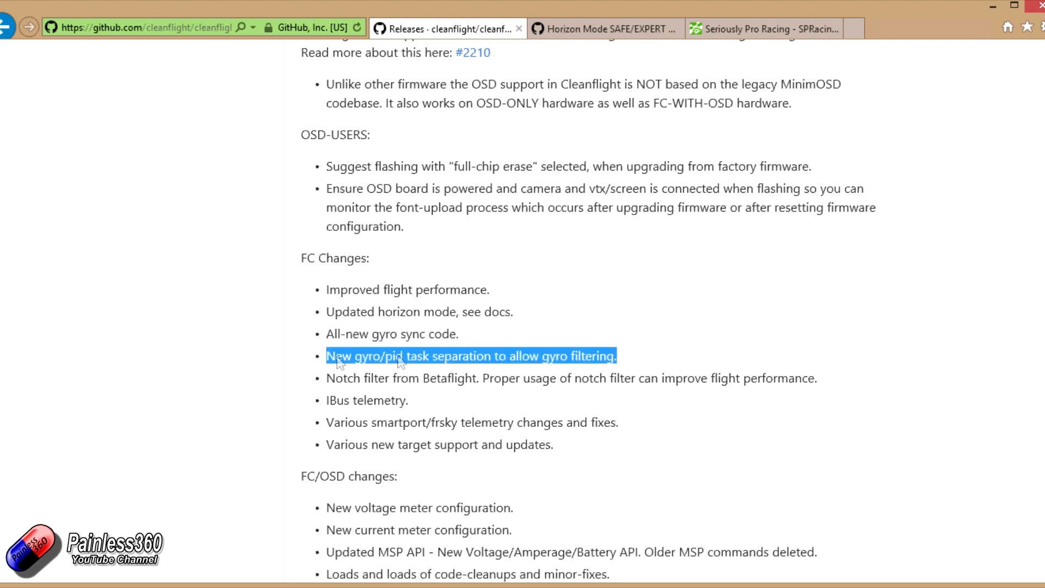
pyautogui.moveTo(552, 366)
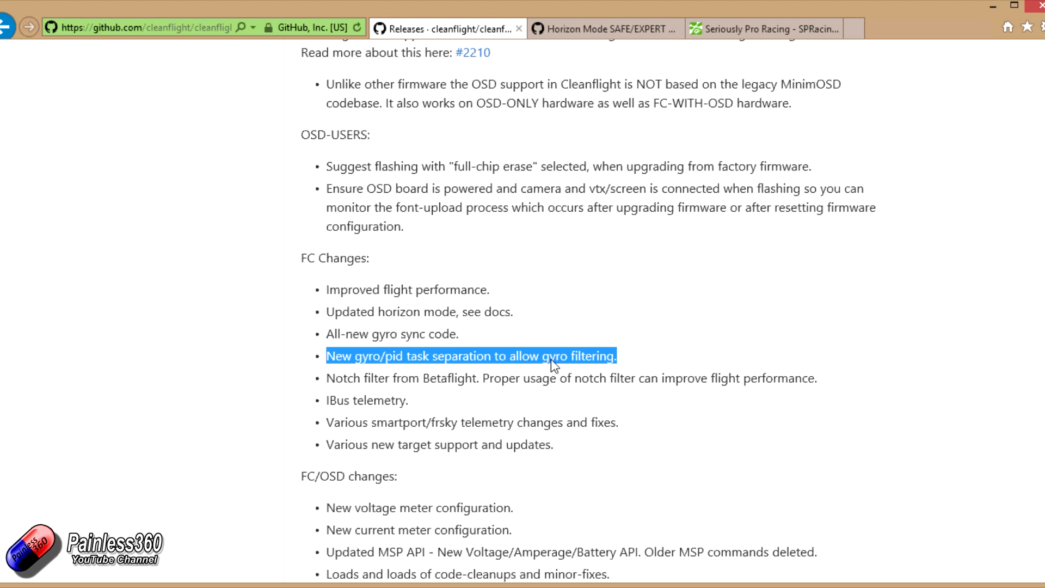
pyautogui.moveTo(620, 316)
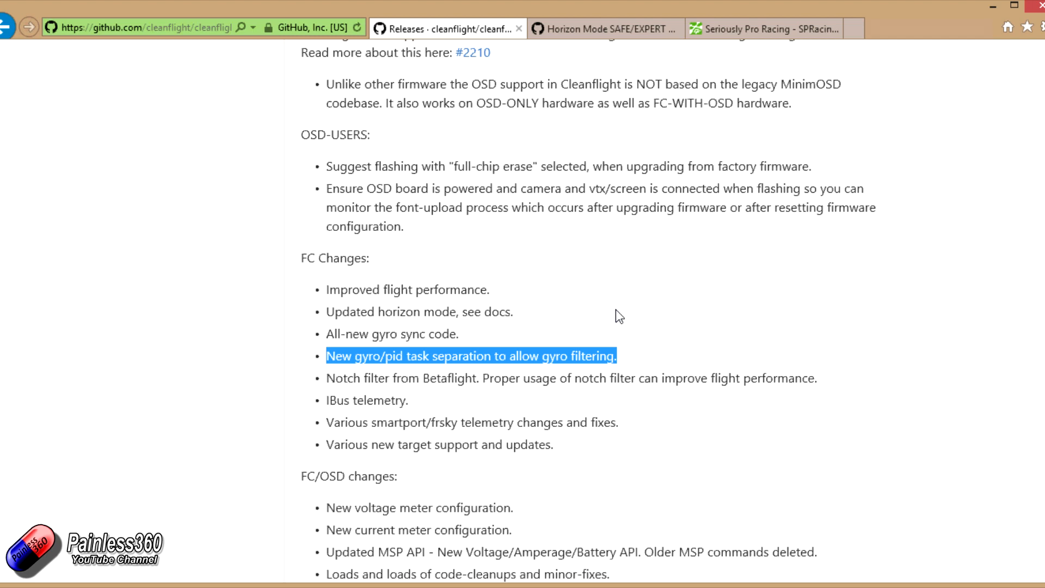
pyautogui.moveTo(330, 378)
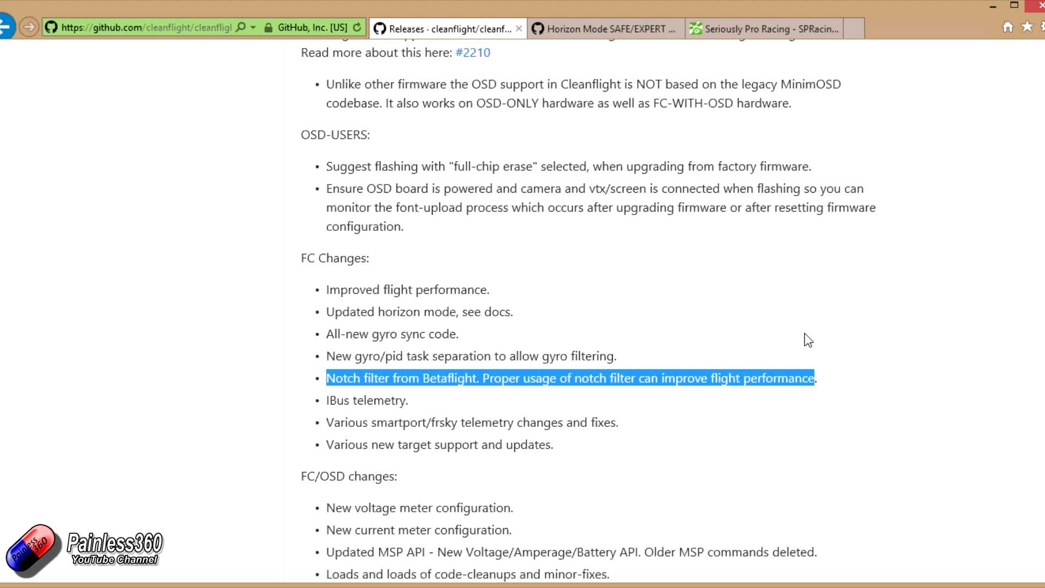
pyautogui.moveTo(427, 406)
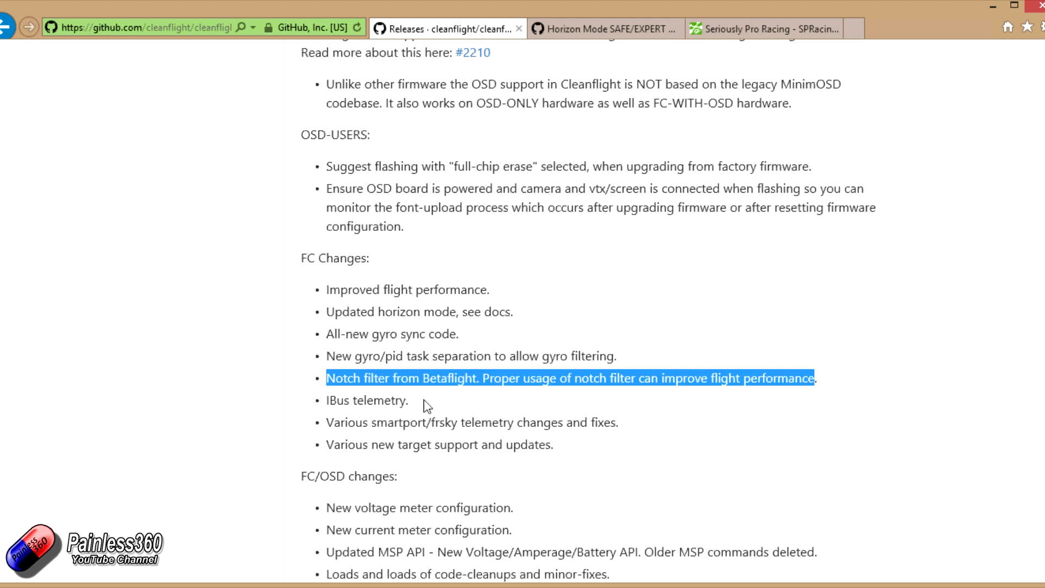
# Highlight the smartport/frsky telemetry changes item in the FC Changes list.
pyautogui.doubleClick(367, 399)
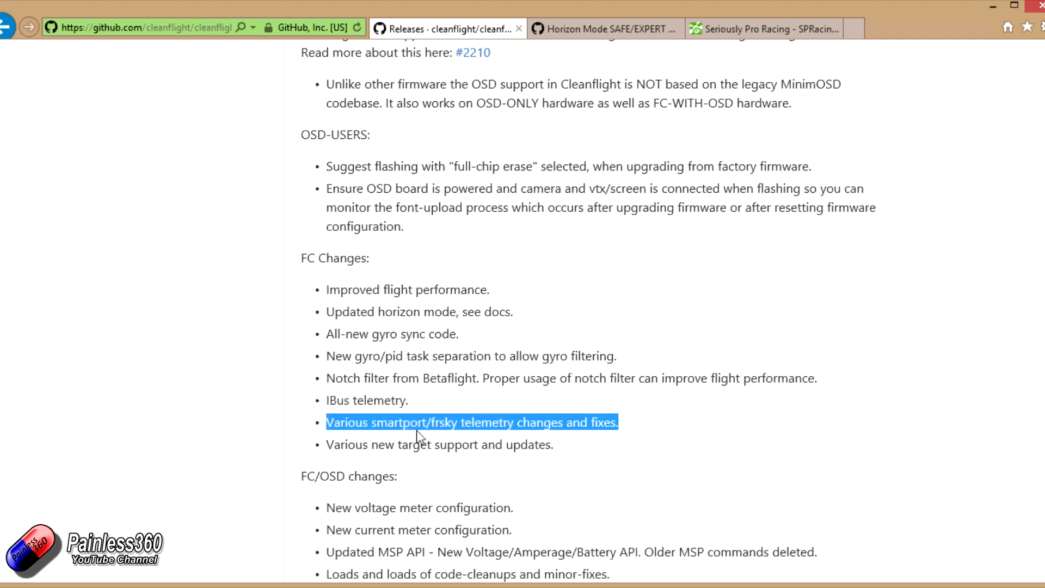
pyautogui.moveTo(557, 480)
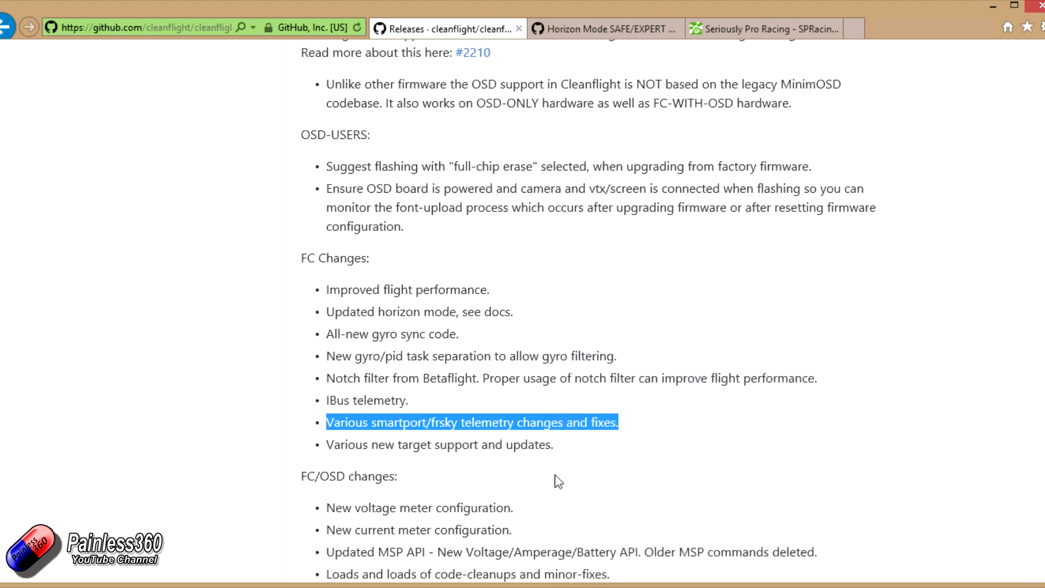
pyautogui.moveTo(575, 456)
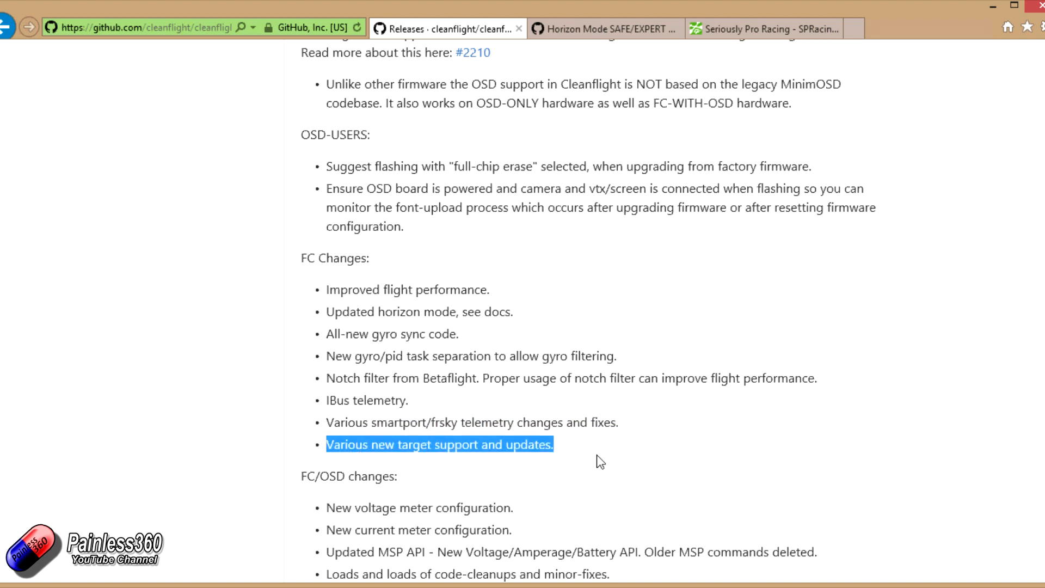
pyautogui.moveTo(608, 458)
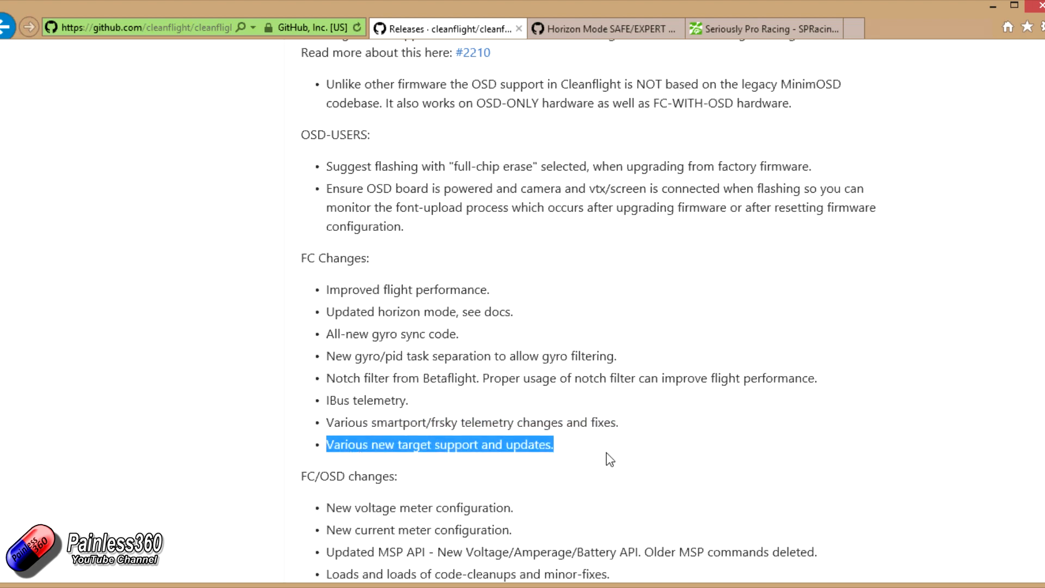
# Review the FC/OSD changes, then bring up the Horizon Mode SAFE/EXPERT pull request #2364.
pyautogui.scroll(-3)
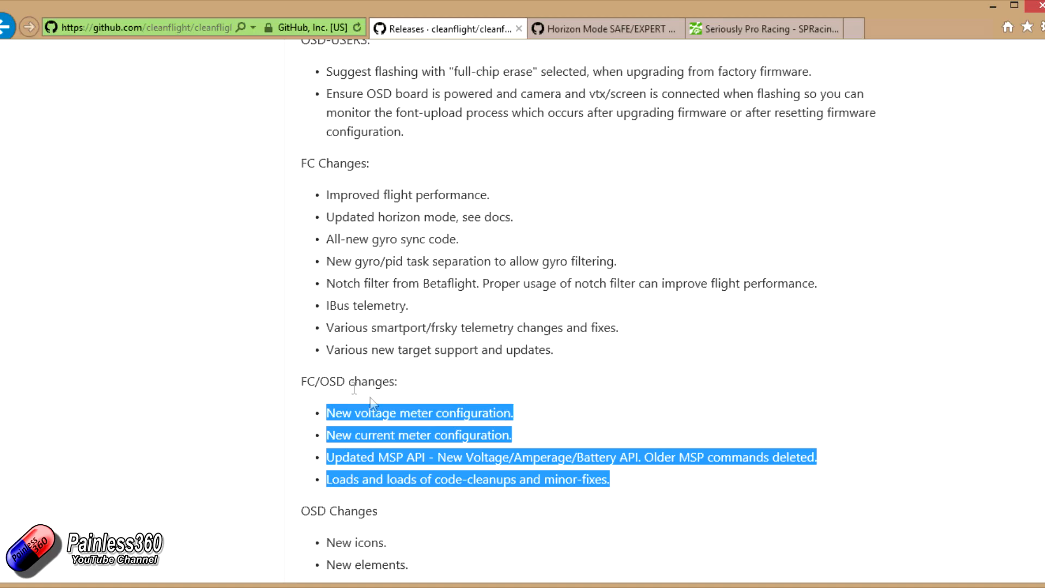
pyautogui.scroll(3)
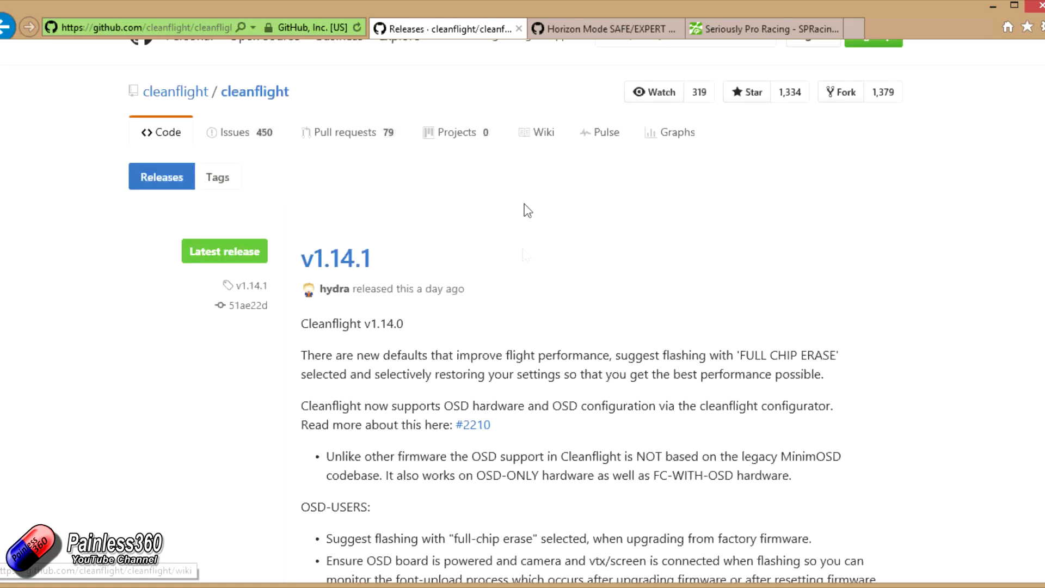
pyautogui.scroll(-3)
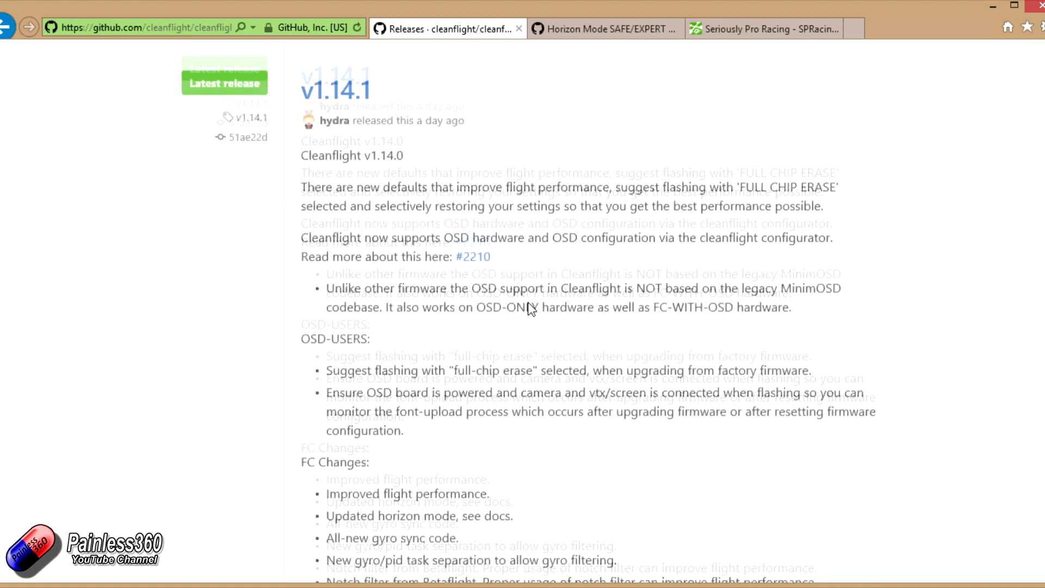
pyautogui.scroll(-3)
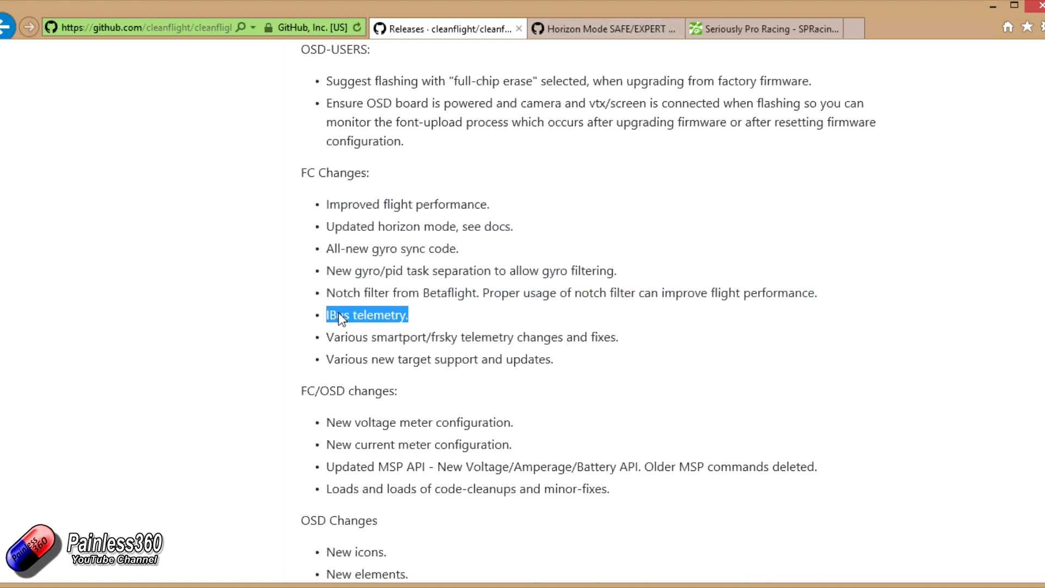
pyautogui.click(603, 28)
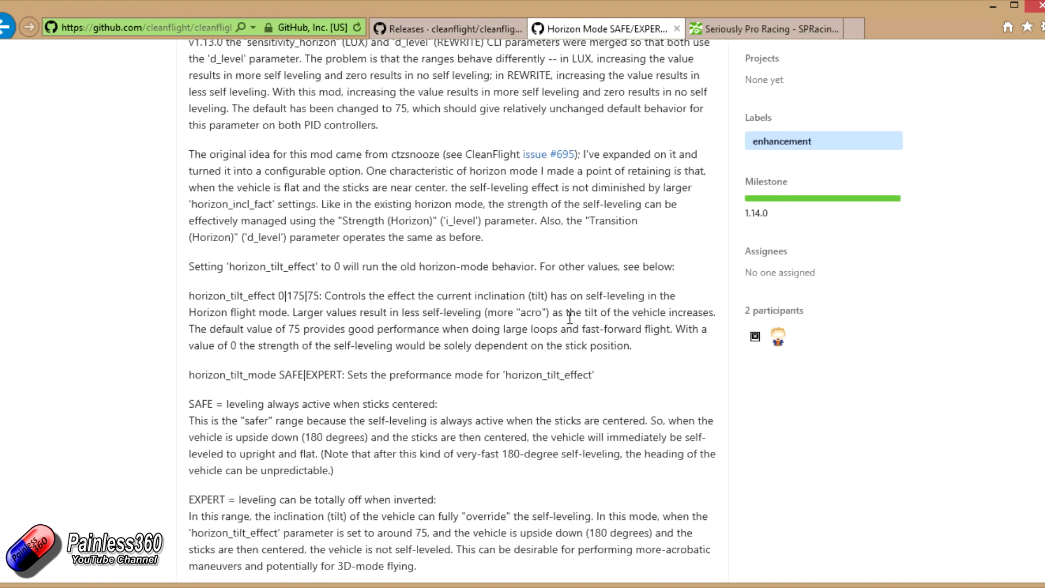
pyautogui.scroll(3)
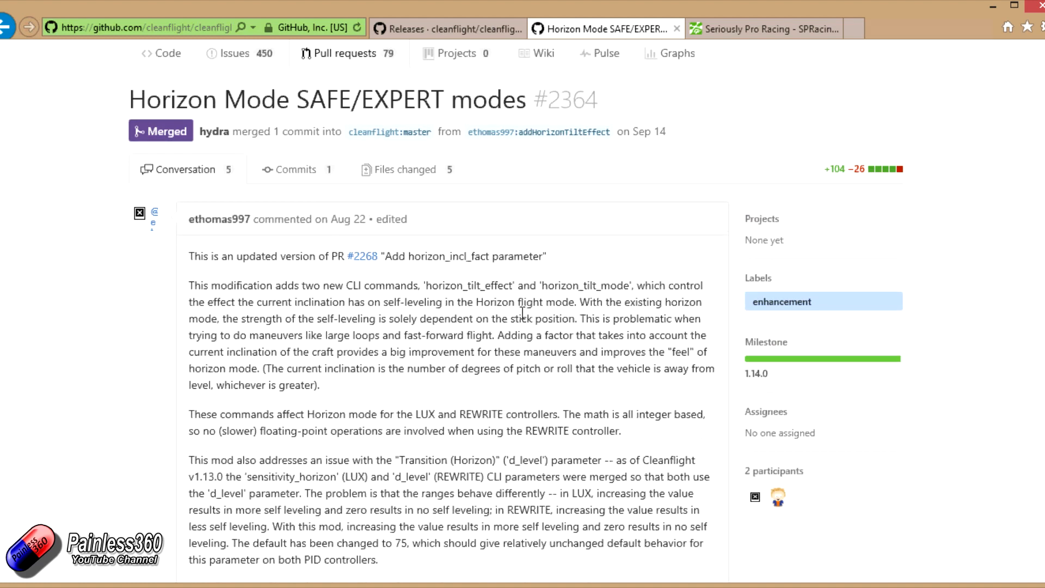
# Switch to the SP Racing F3 OSD/PDB product page on the Seriously Pro Racing site.
pyautogui.click(763, 28)
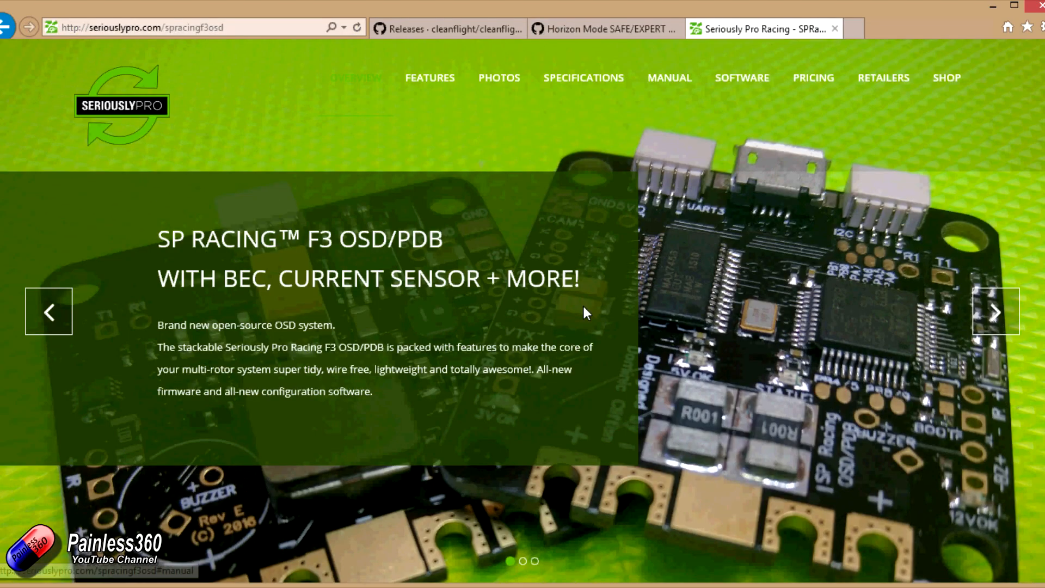
pyautogui.moveTo(565, 343)
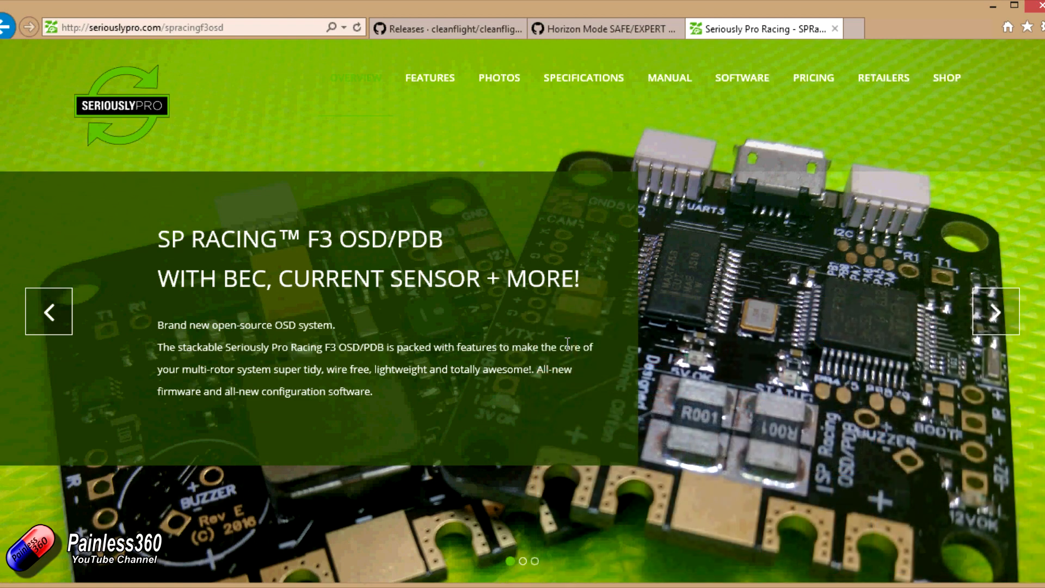
pyautogui.moveTo(546, 373)
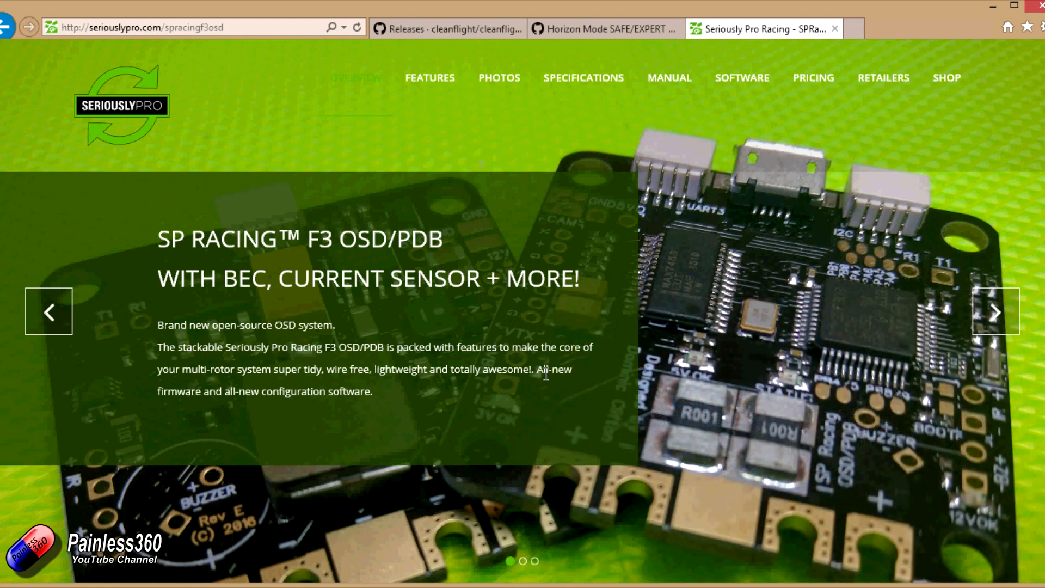
pyautogui.moveTo(545, 226)
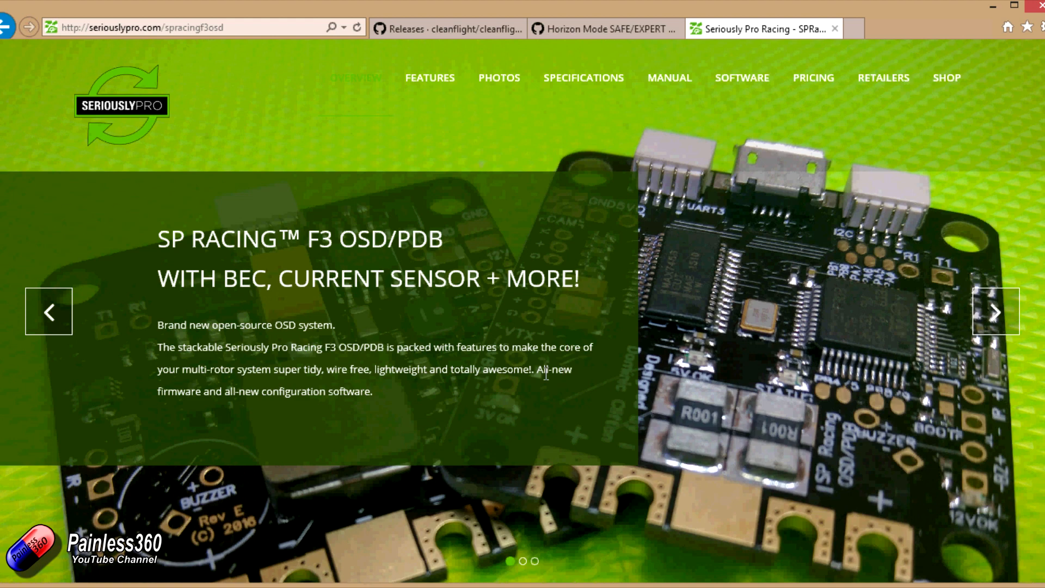
pyautogui.moveTo(548, 366)
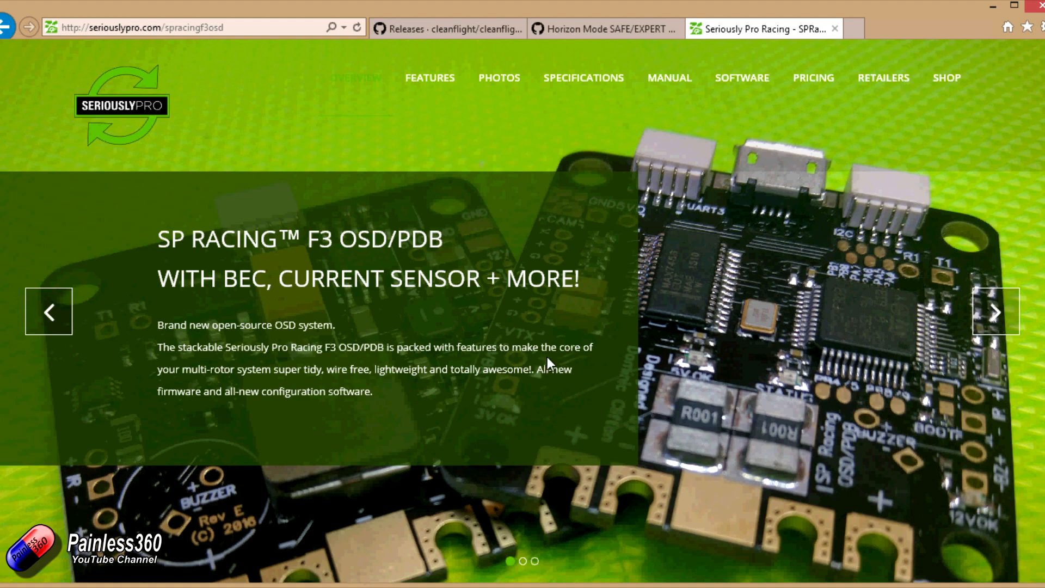
pyautogui.moveTo(562, 340)
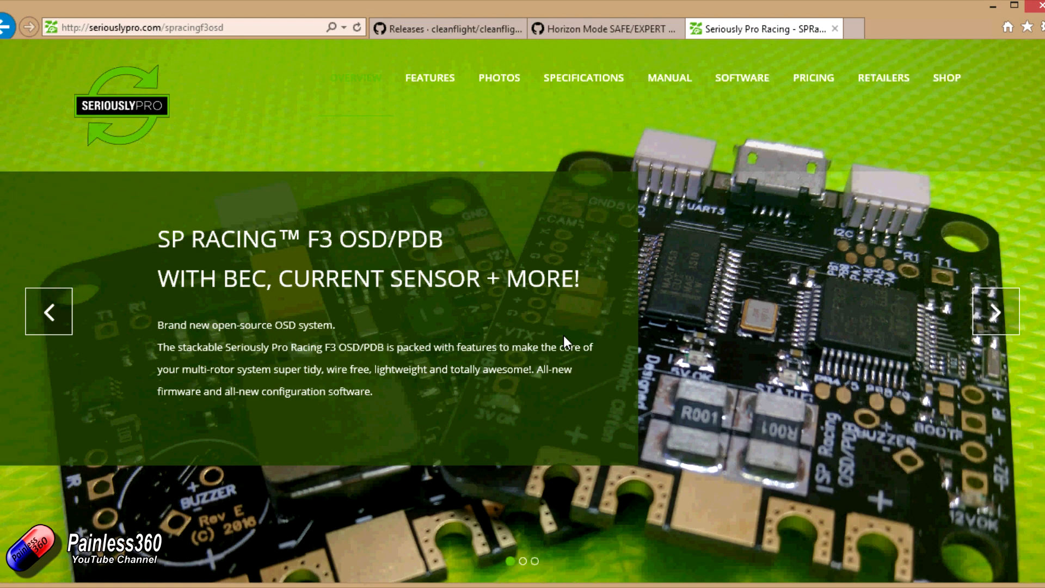
pyautogui.moveTo(566, 343)
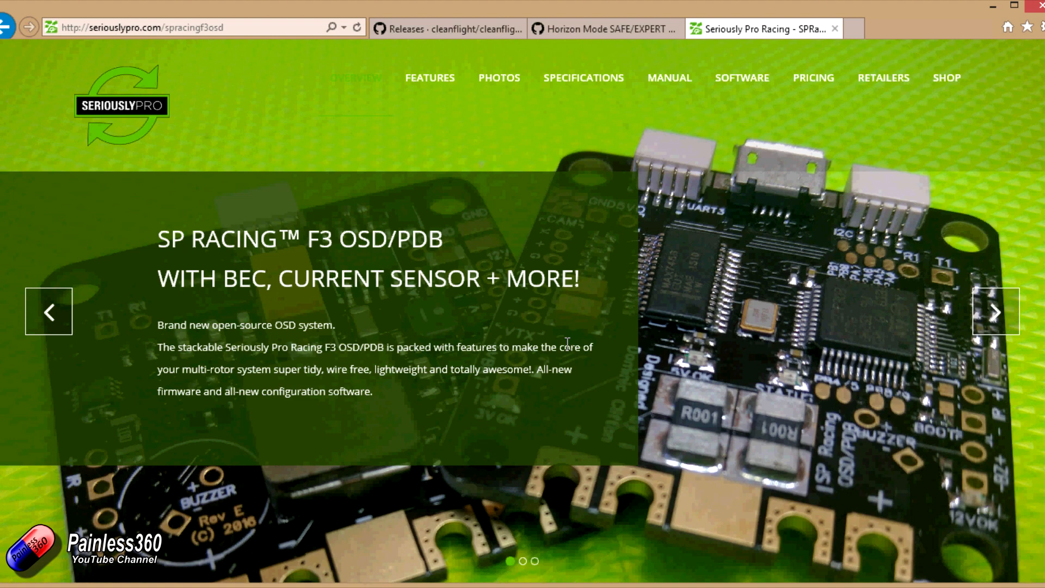
pyautogui.moveTo(563, 371)
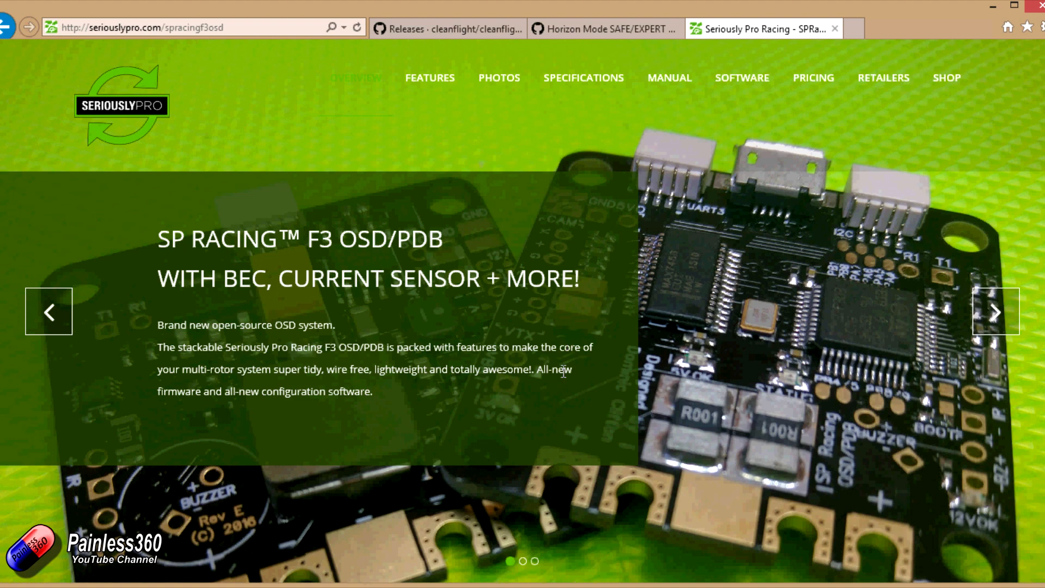
pyautogui.moveTo(563, 372)
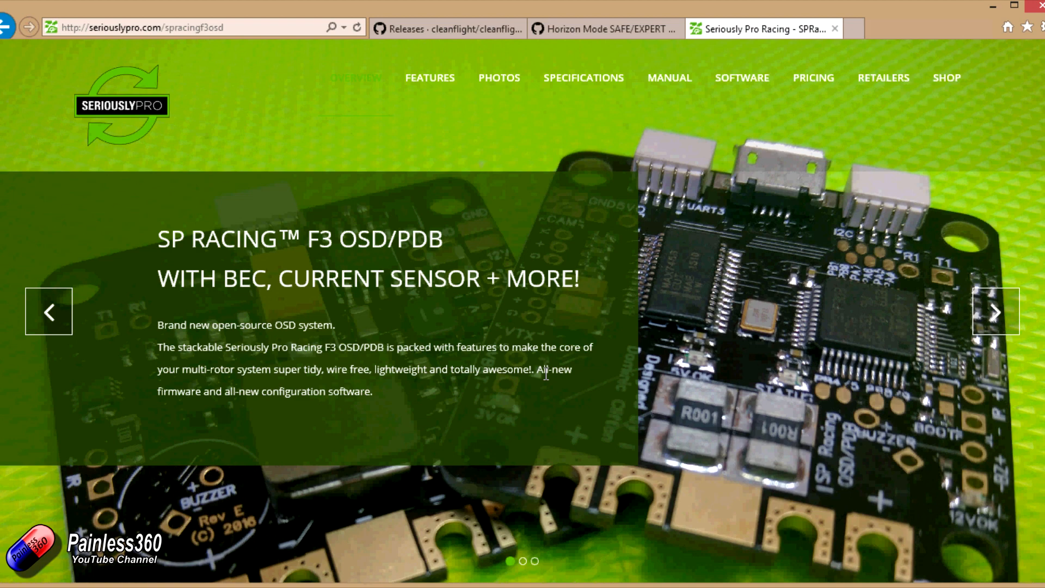
pyautogui.moveTo(566, 340)
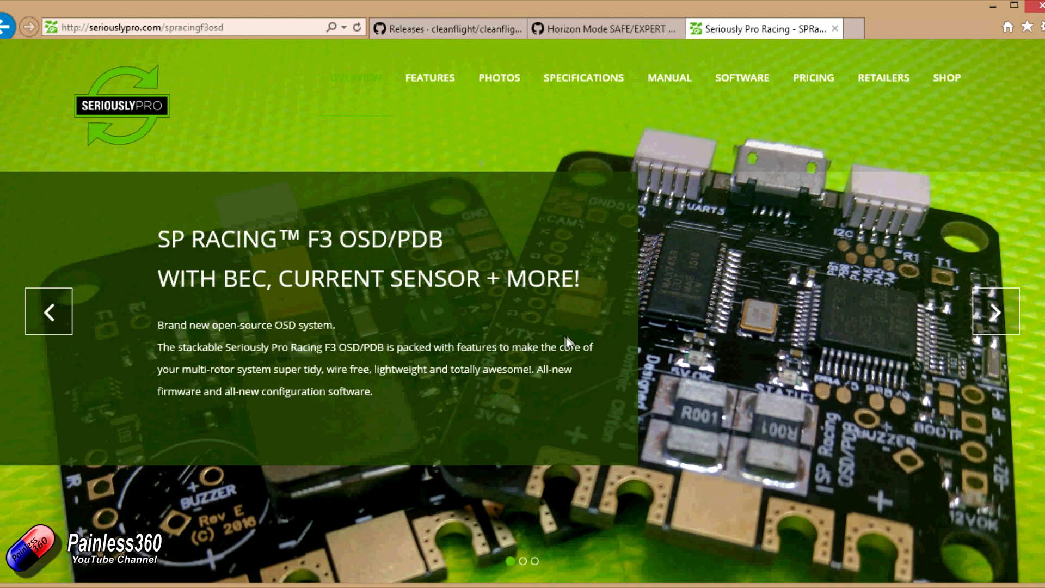
pyautogui.moveTo(569, 342)
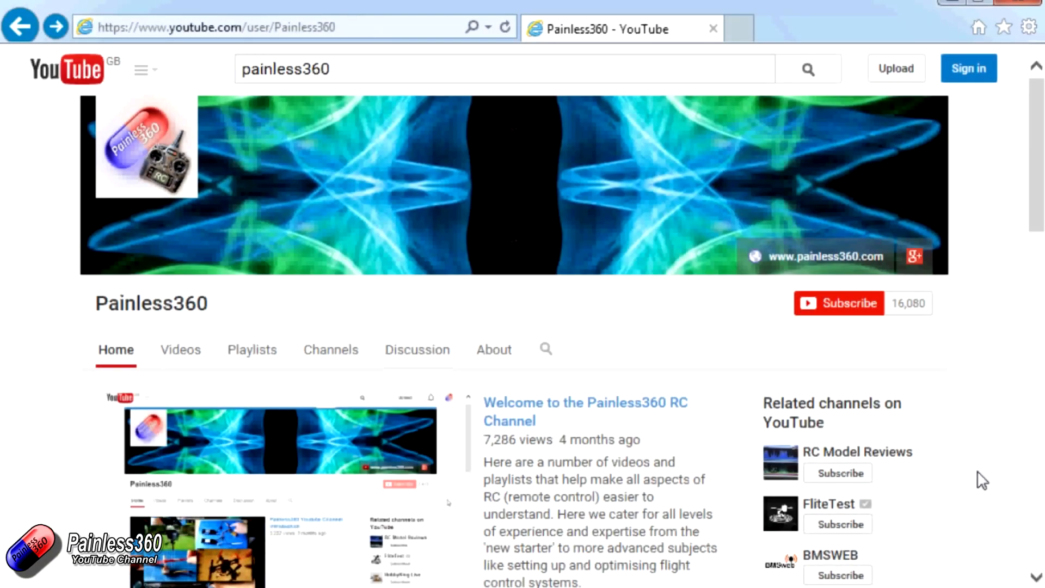
pyautogui.moveTo(546, 413)
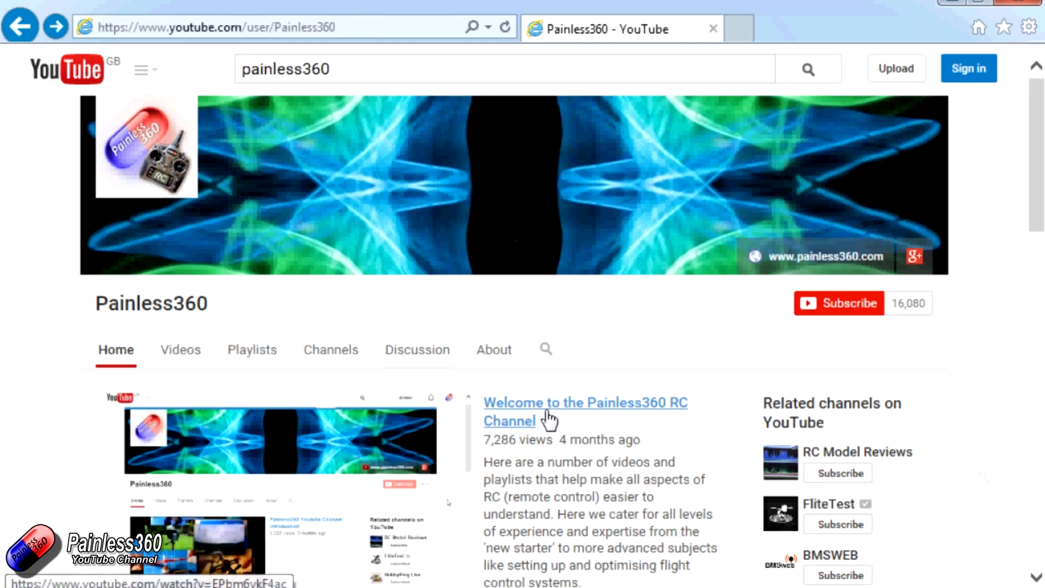
# Show the Painless360 channel's Playlists page, listing Introduction to Remote Control and others.
pyautogui.click(251, 350)
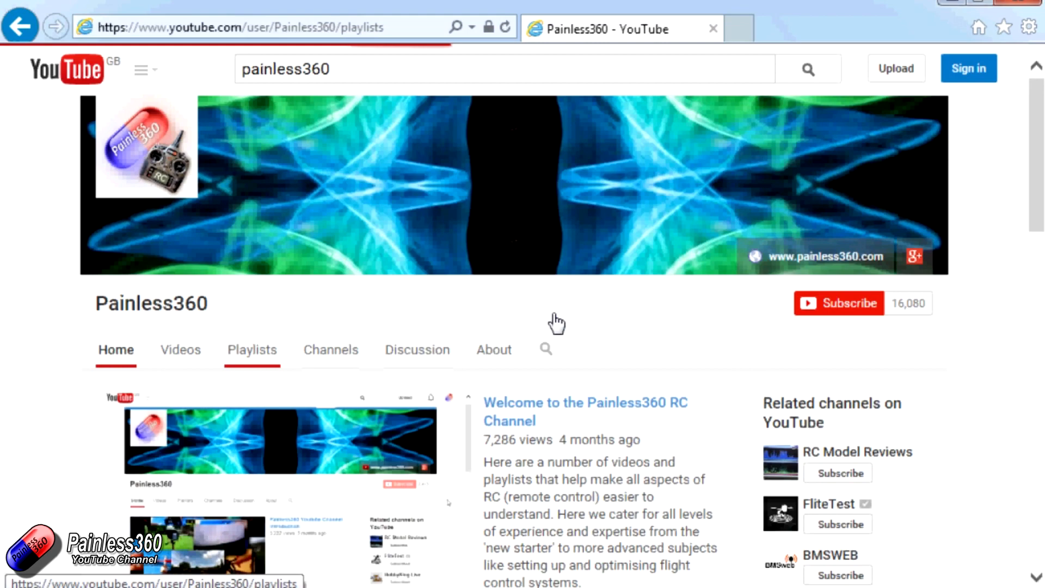
pyautogui.click(251, 349)
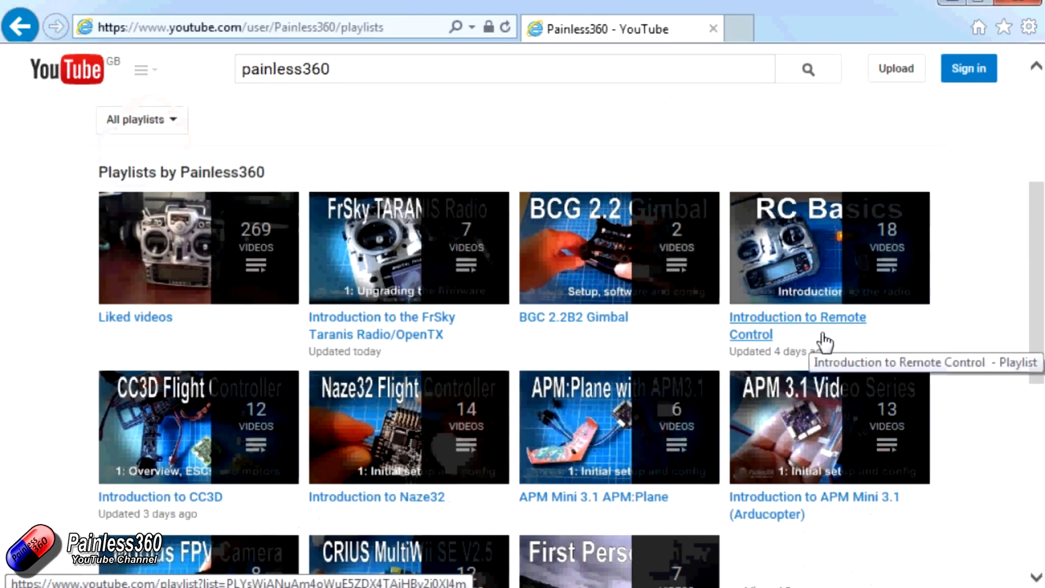
pyautogui.moveTo(623, 346)
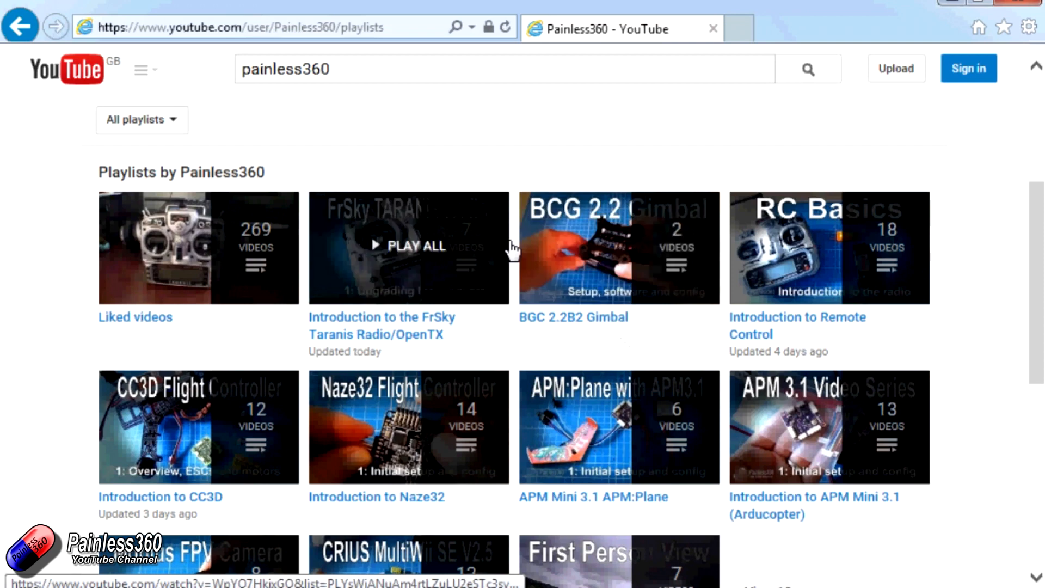
pyautogui.moveTo(341, 340)
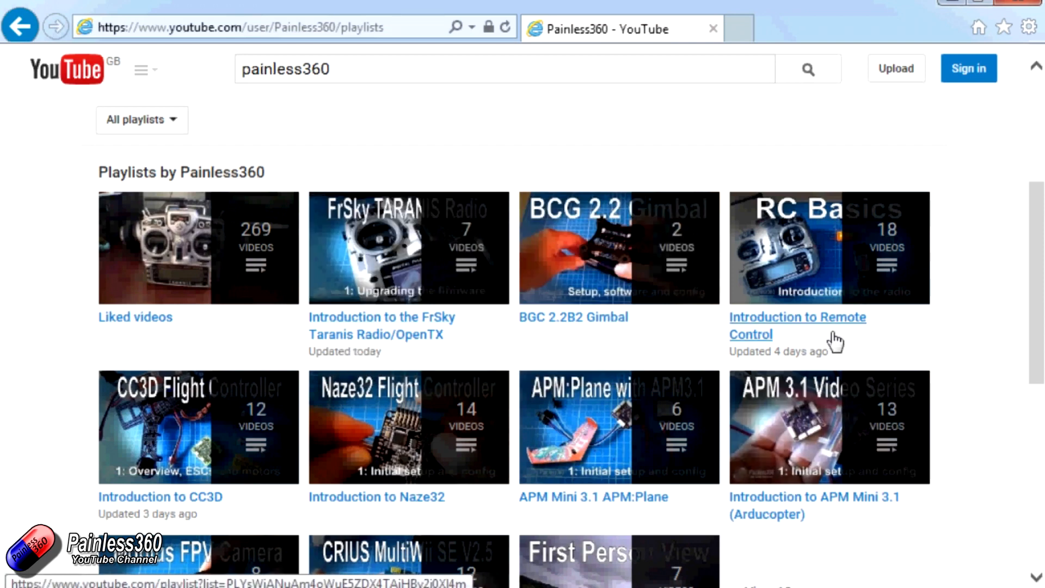
pyautogui.moveTo(864, 345)
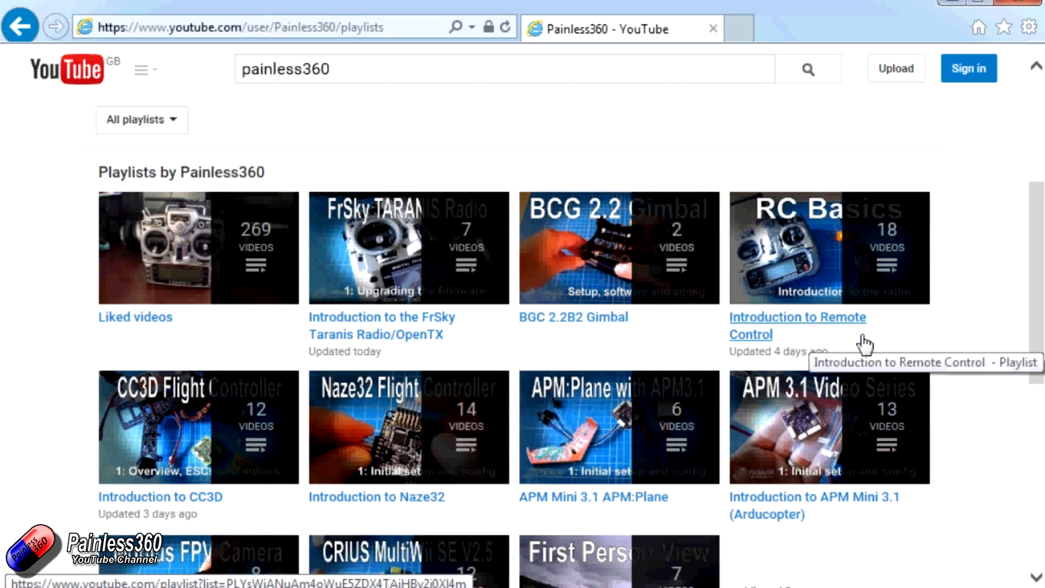
pyautogui.moveTo(859, 343)
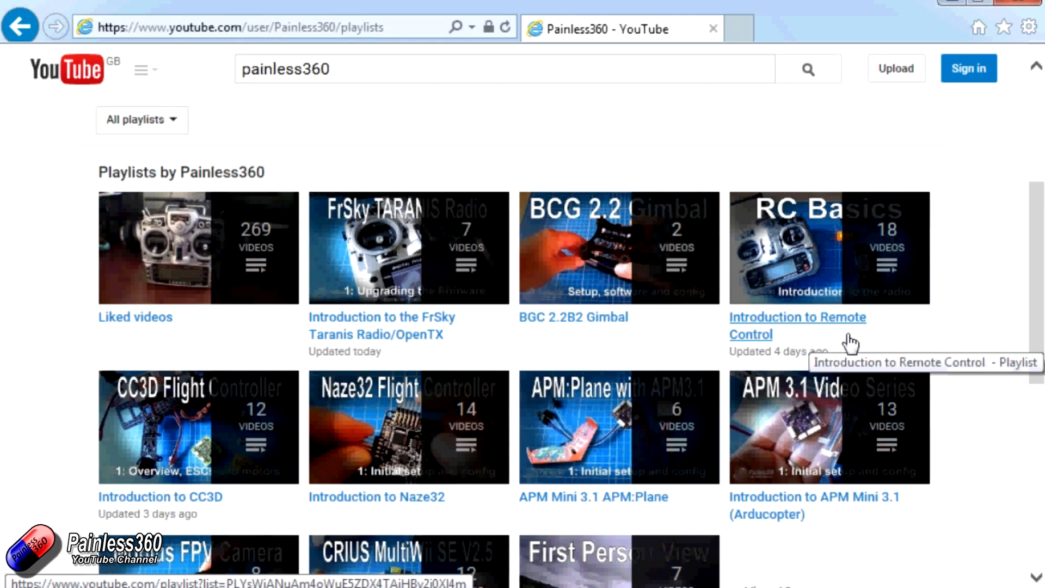
pyautogui.moveTo(851, 344)
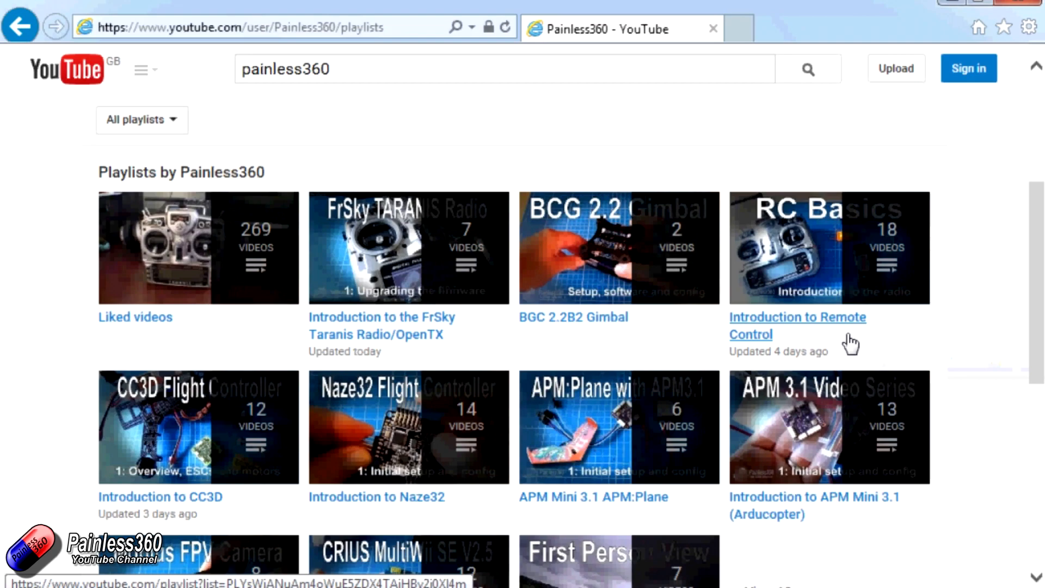